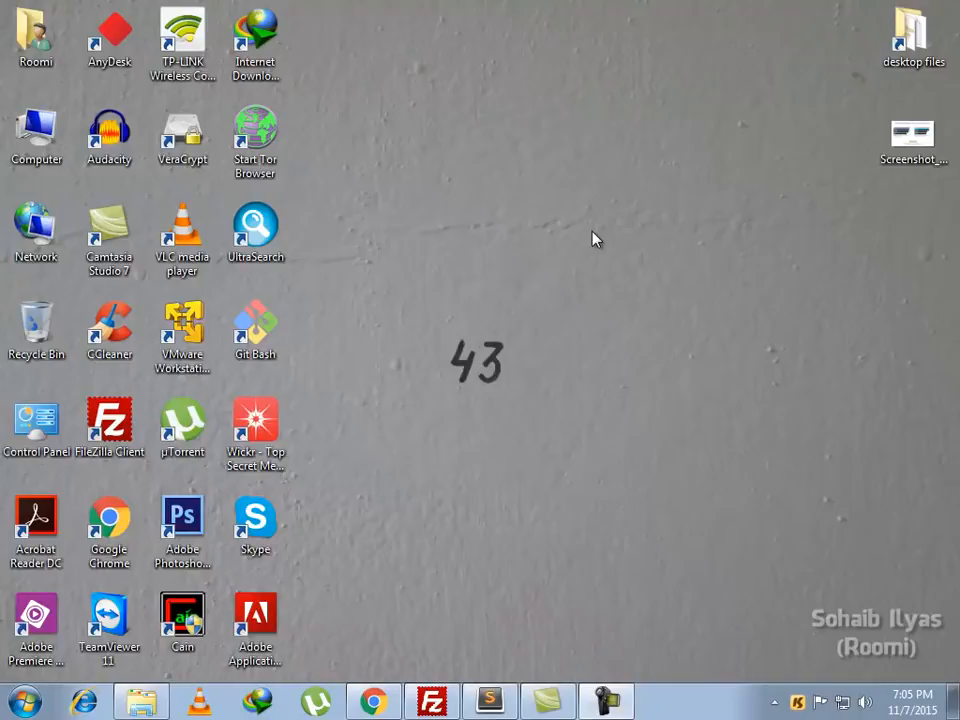
mouse_move(475, 675)
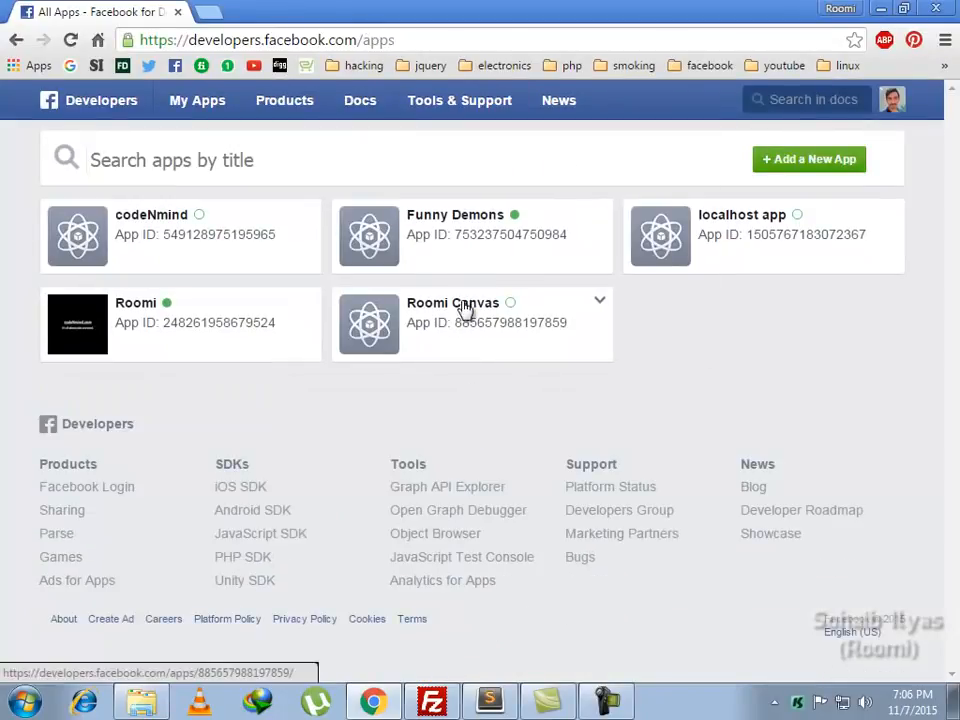
Open the Roomi Canvas dashboard and highlight its API version, v2.4.
left_click(453, 302)
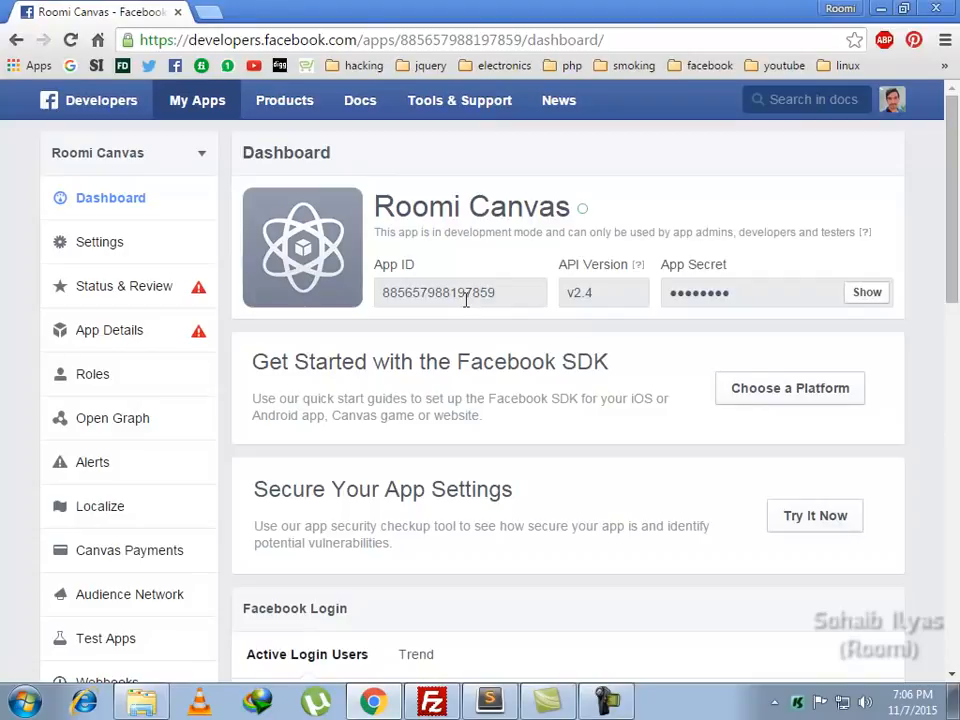
double_click(579, 292)
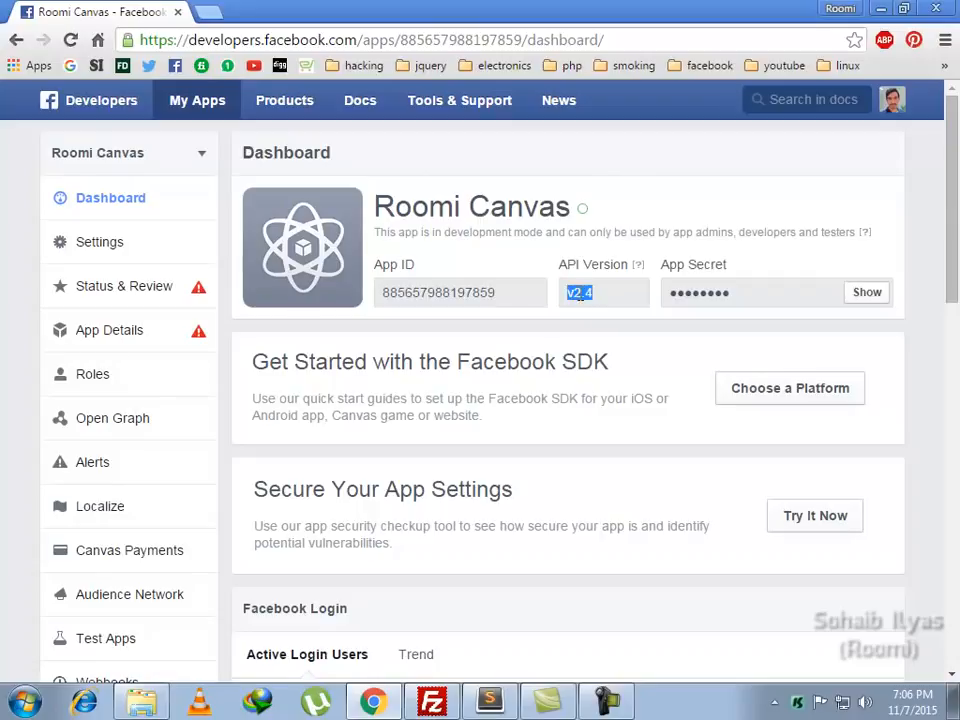
left_click(600, 292)
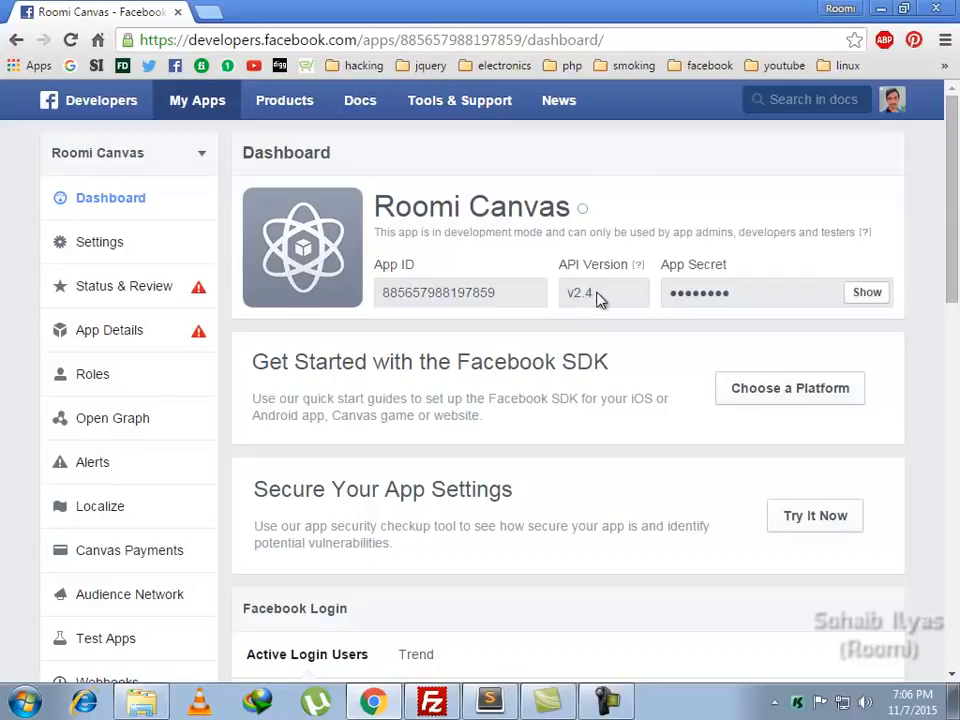
double_click(582, 292)
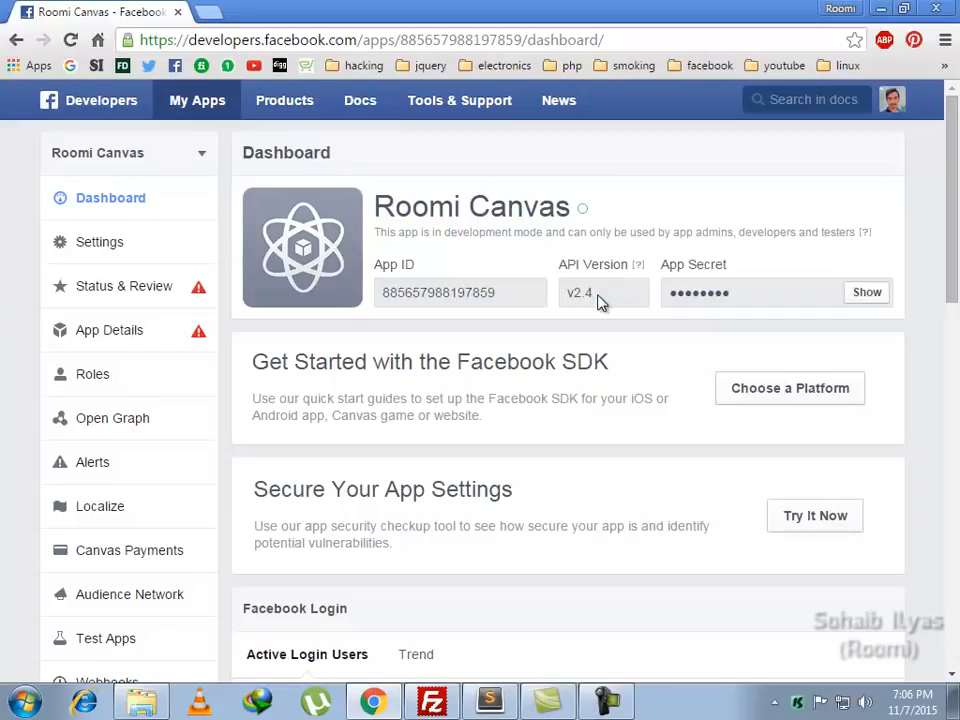
mouse_move(138, 297)
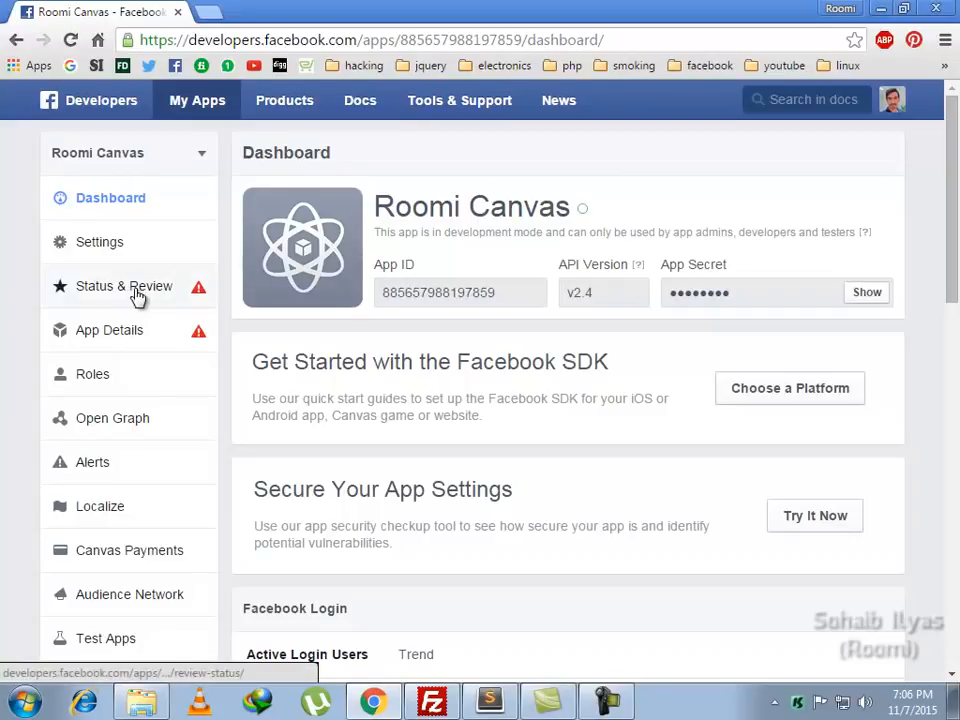
Show Roomi Canvas's Items in Review under Status & Review, which lists no items.
left_click(124, 286)
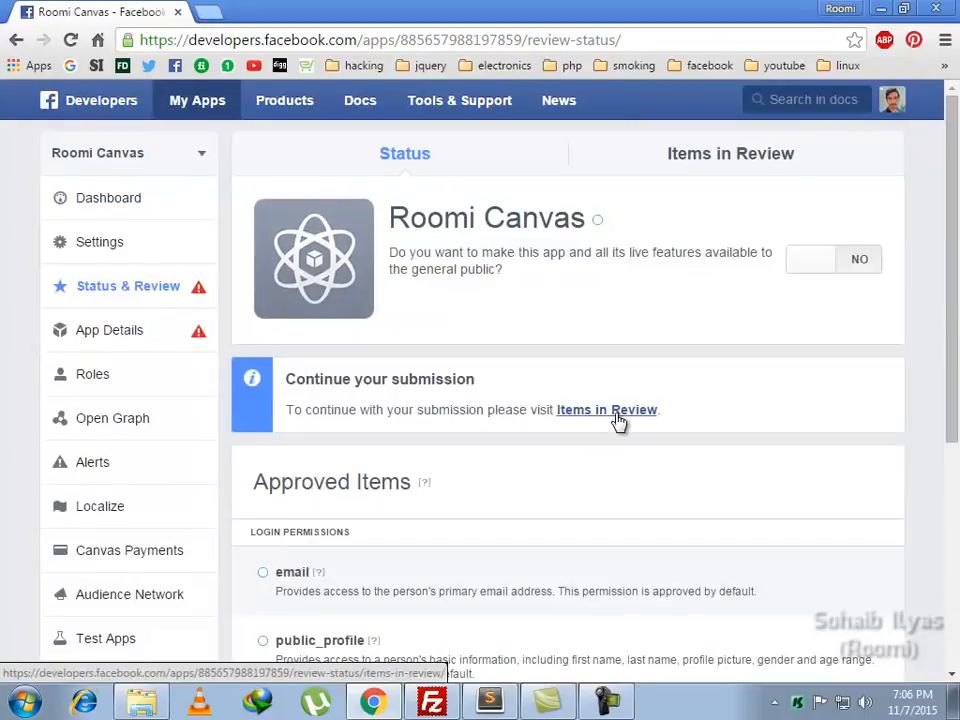
left_click(607, 409)
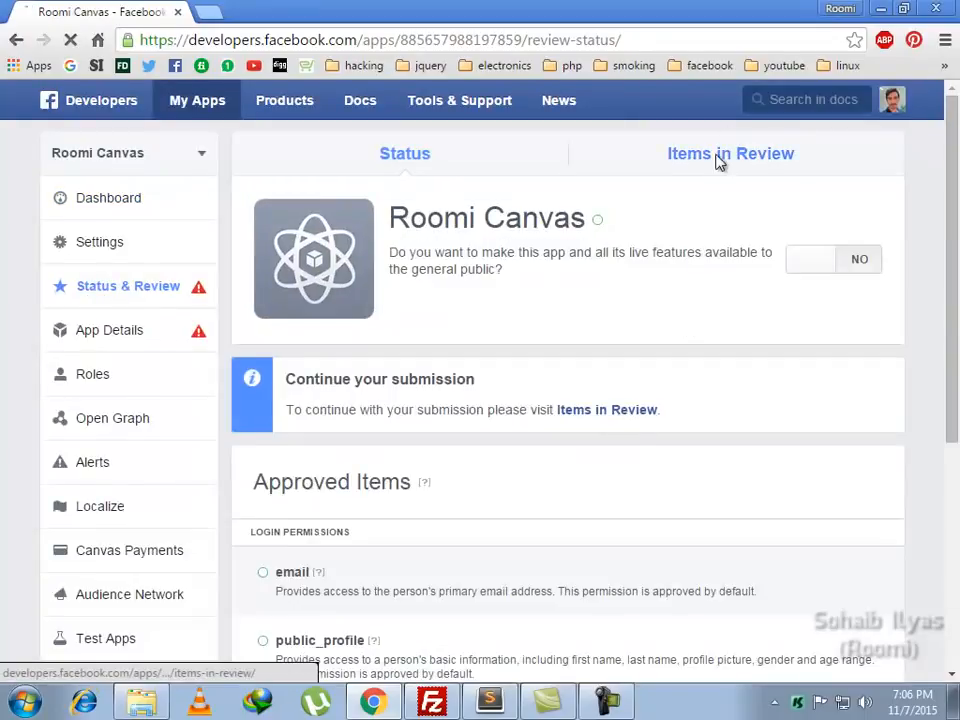
left_click(730, 153)
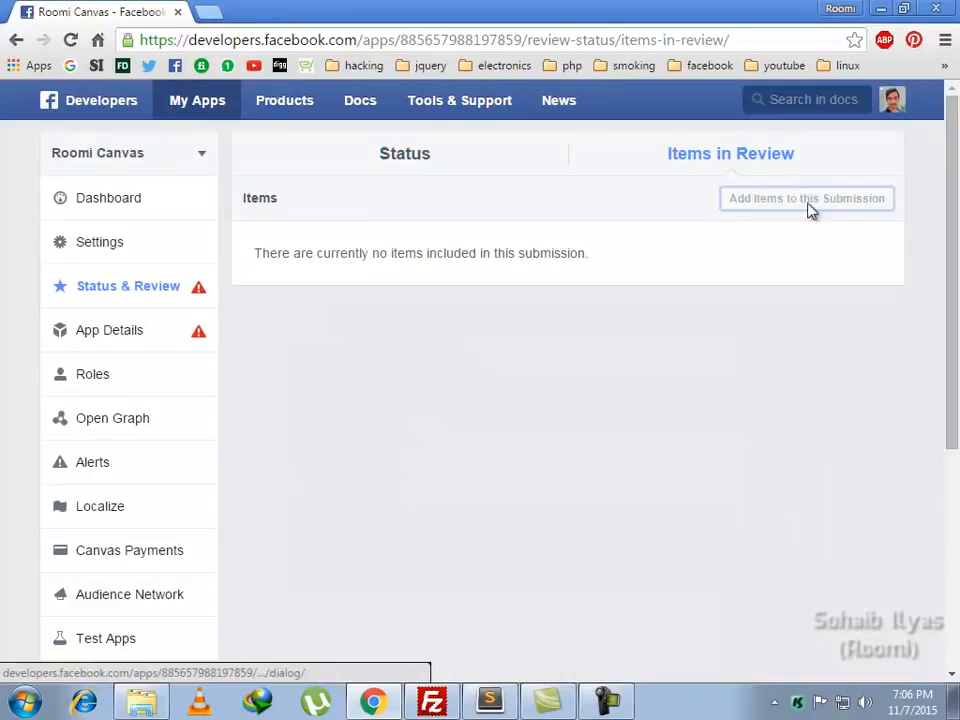
Open Add Items to this Submission and scroll the permission list toward user_groups.
left_click(806, 198)
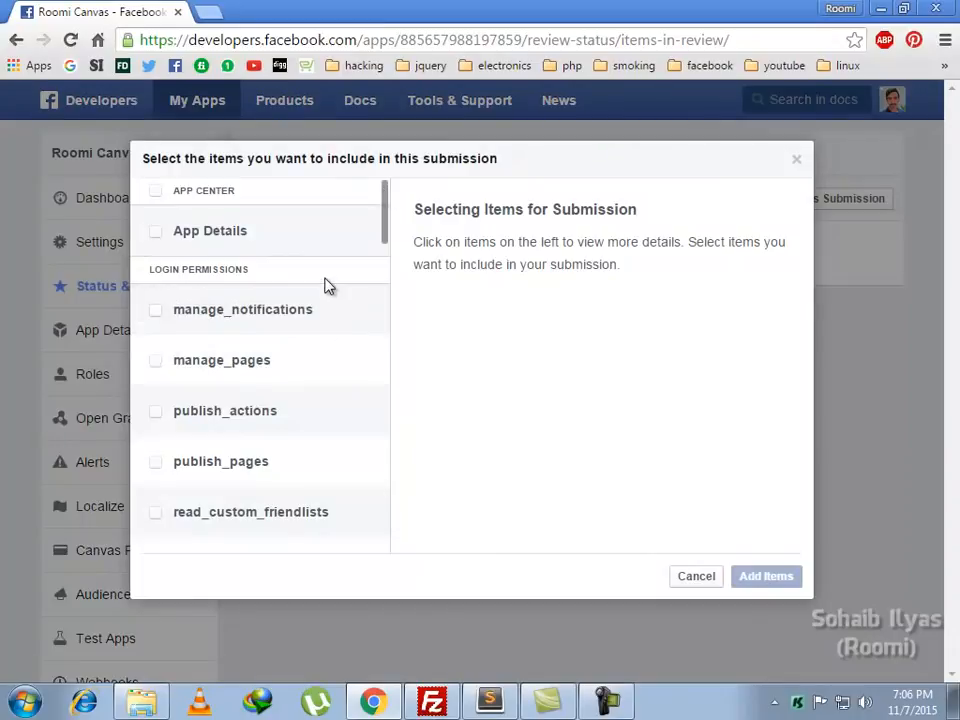
scroll("down", 3)
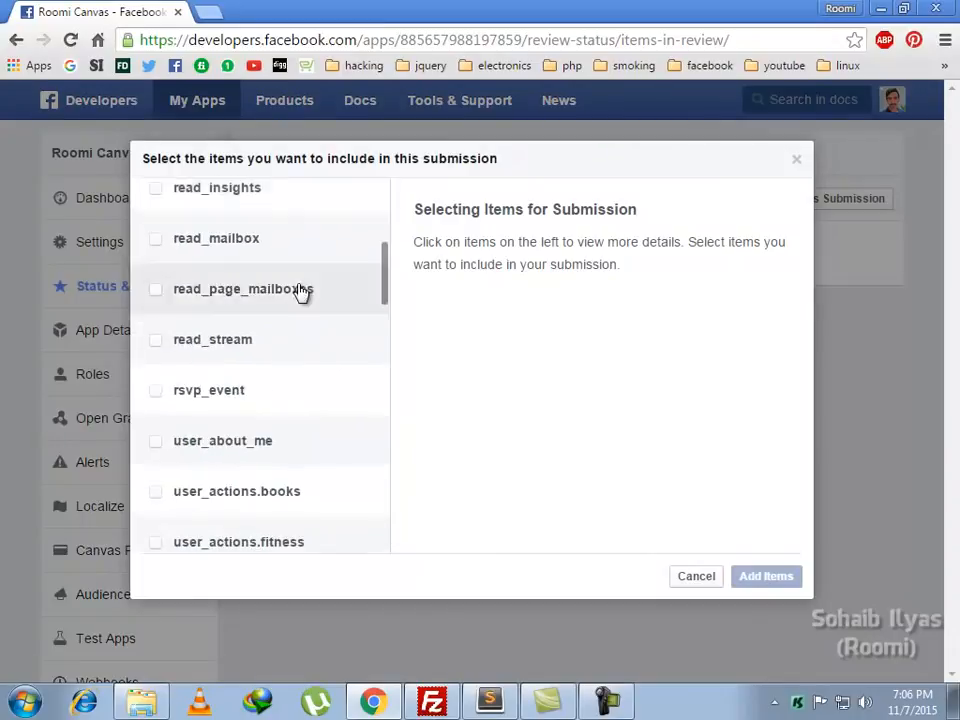
scroll("down", 3)
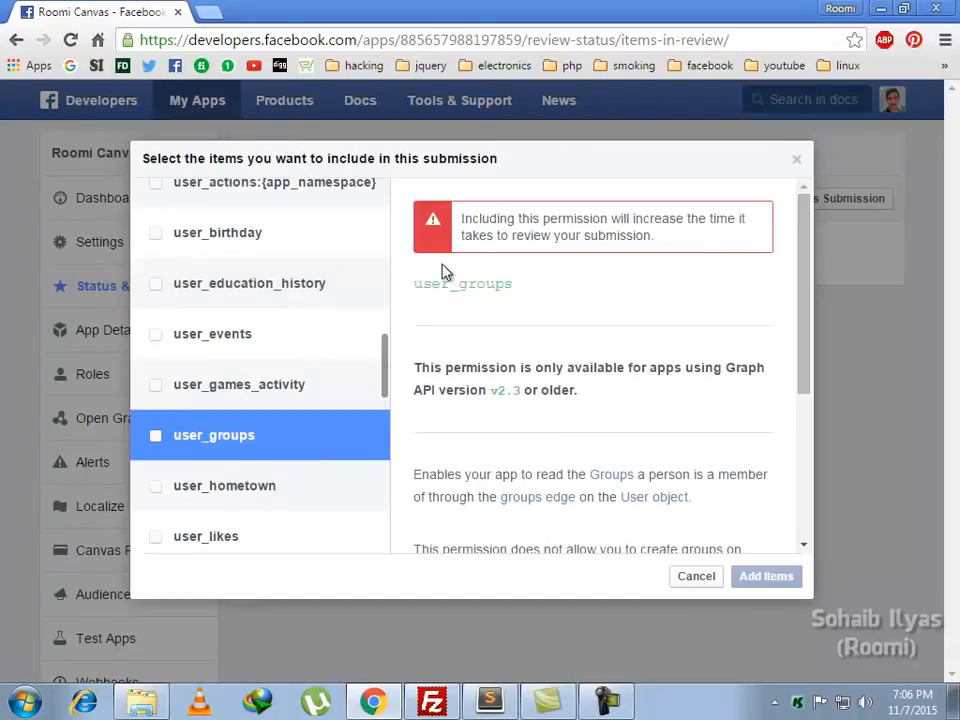
mouse_move(490, 347)
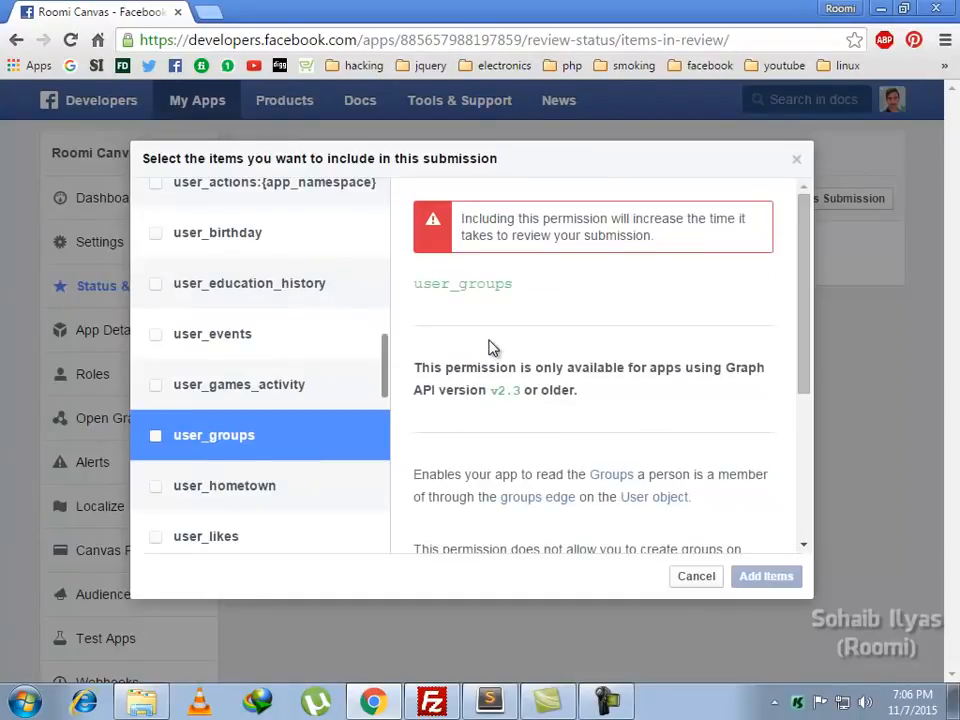
mouse_move(555, 385)
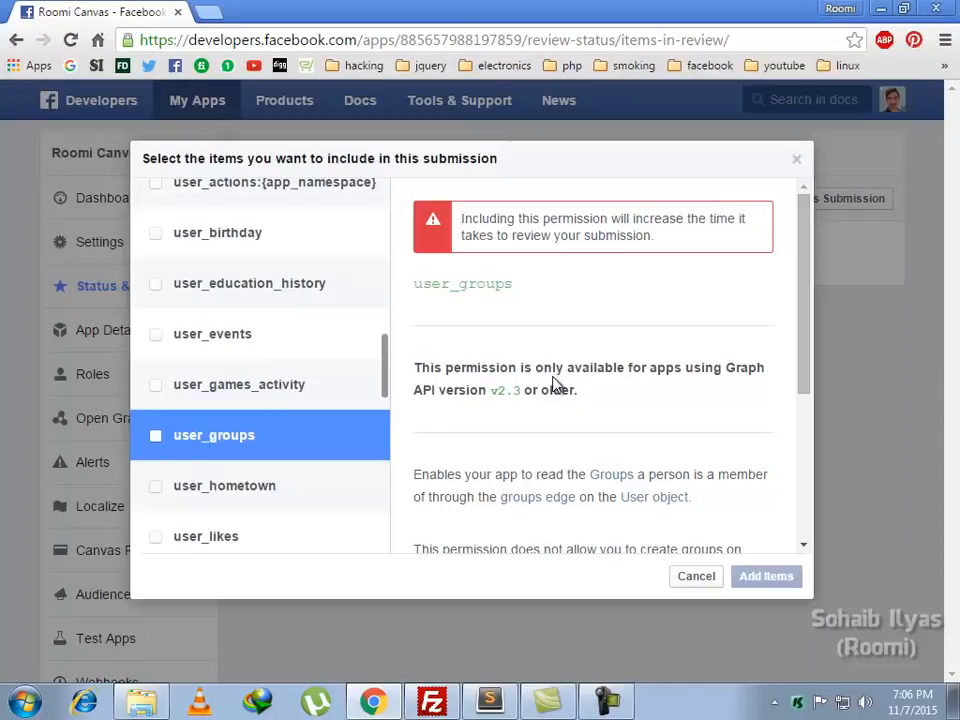
mouse_move(588, 422)
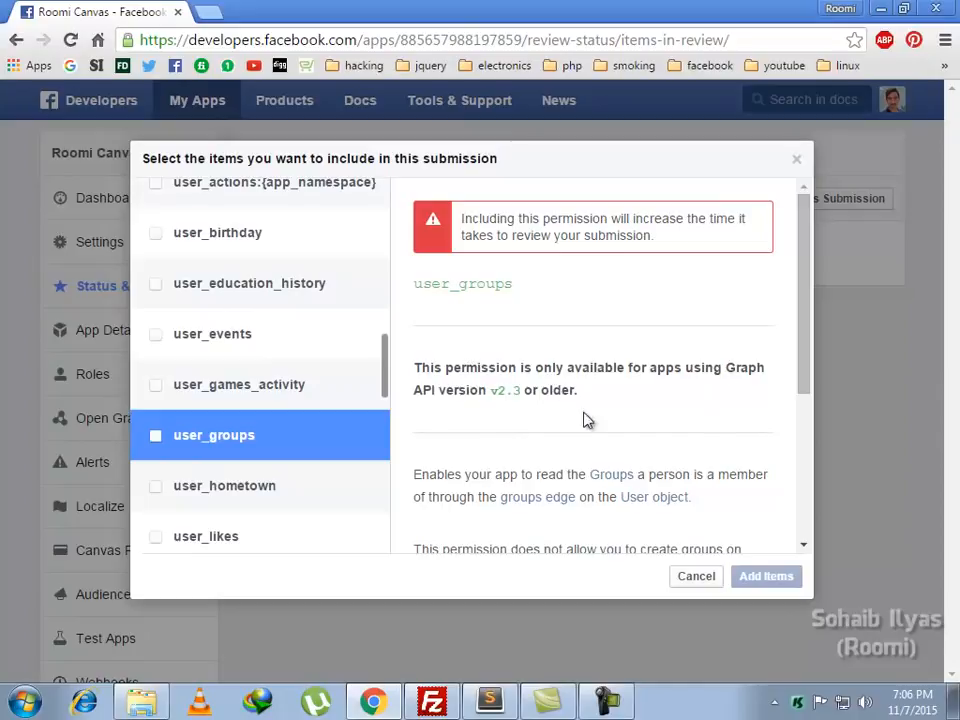
mouse_move(557, 410)
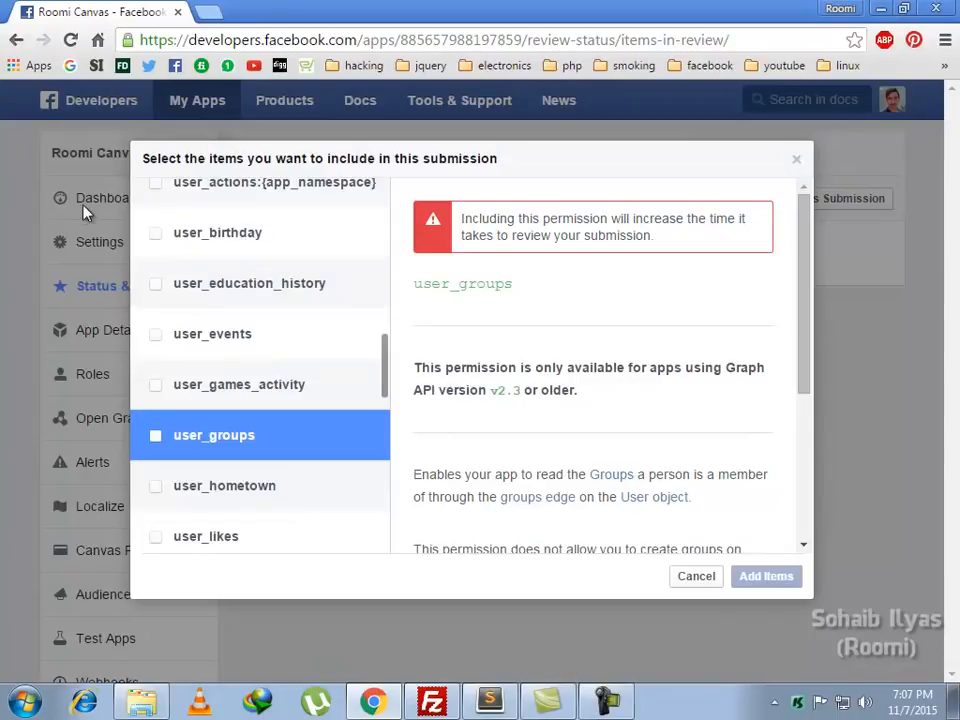
mouse_move(518, 458)
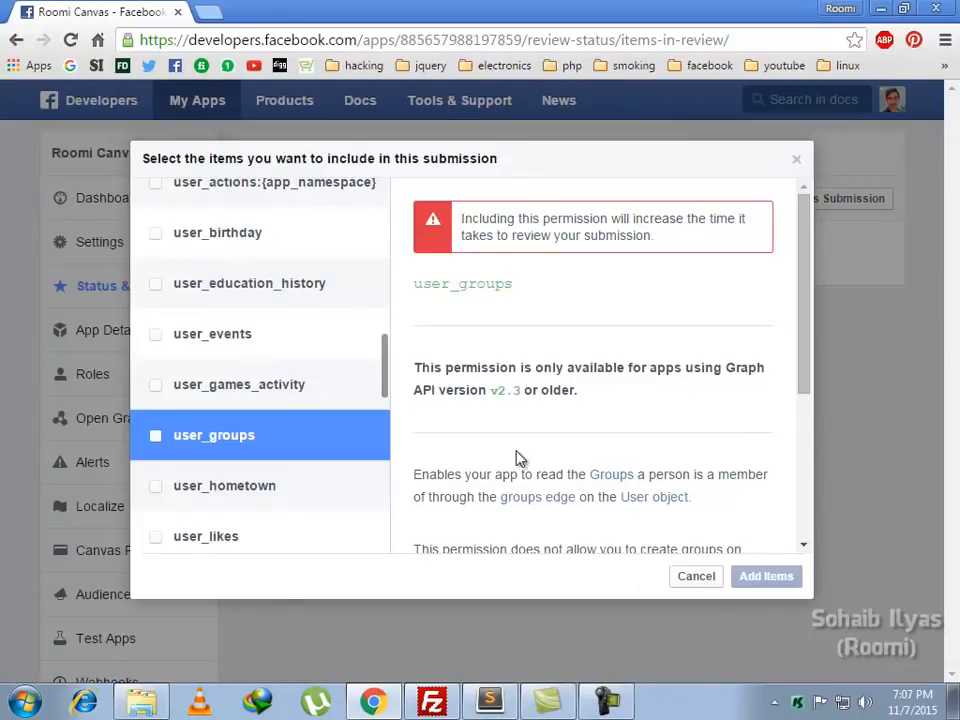
mouse_move(275, 447)
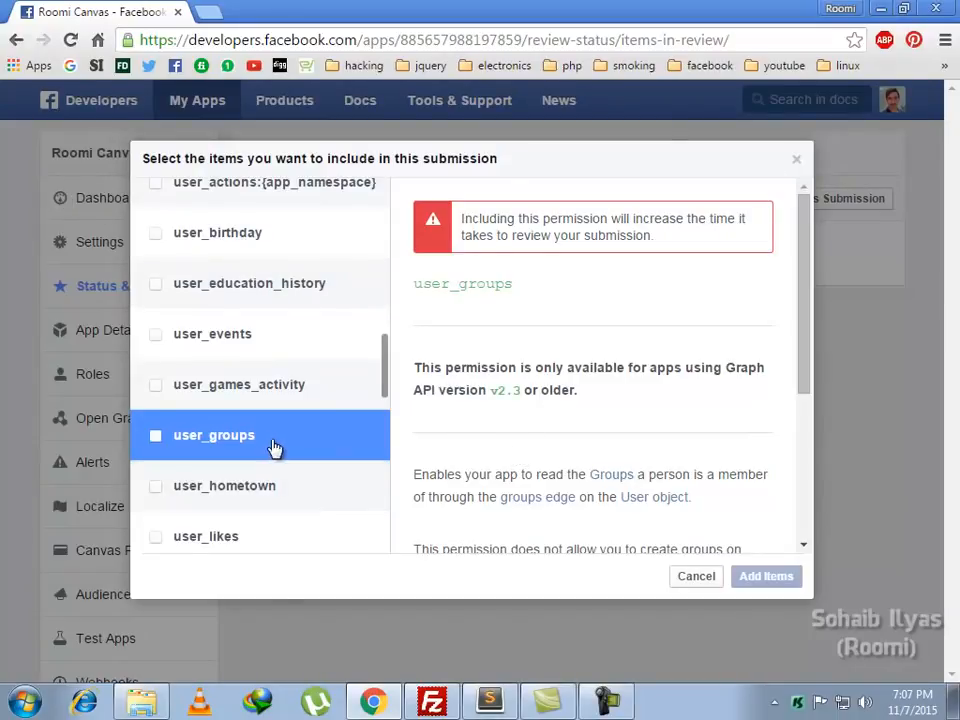
mouse_move(528, 443)
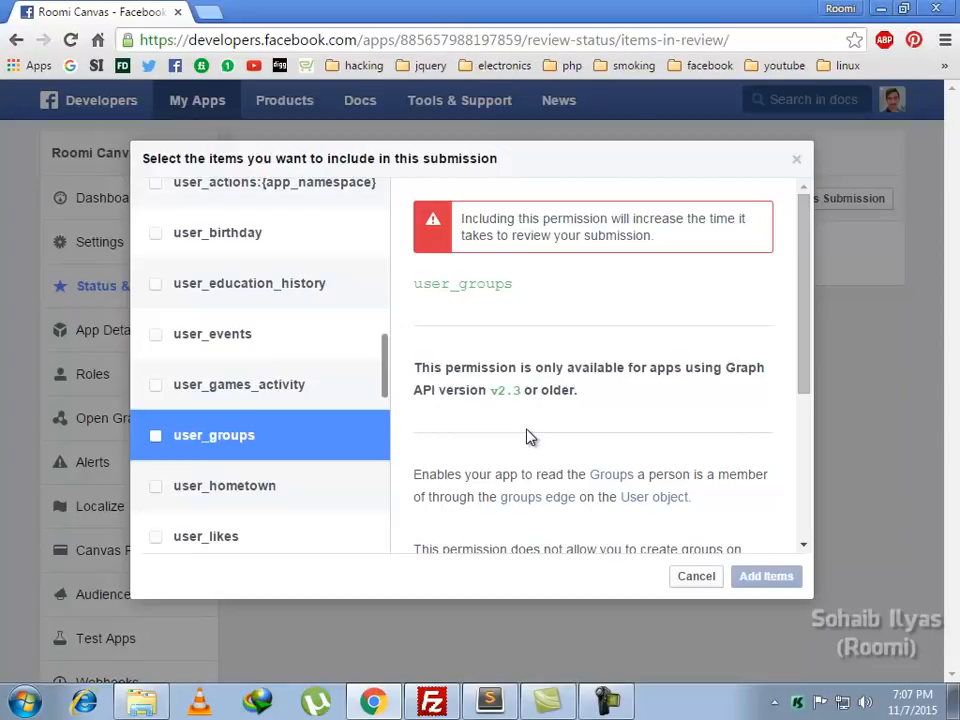
mouse_move(520, 420)
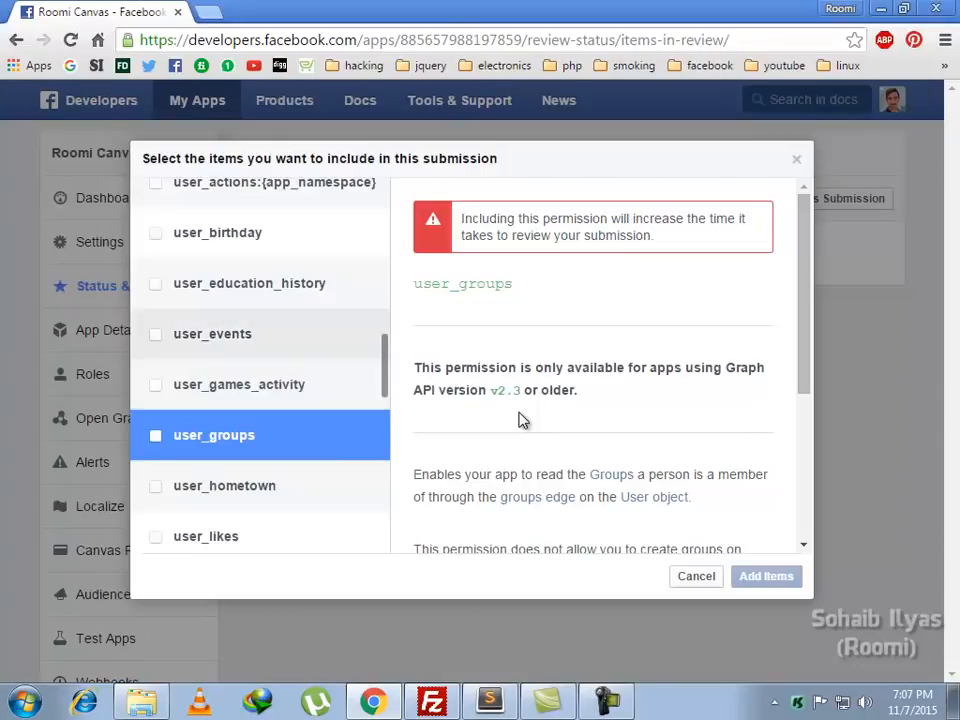
mouse_move(503, 402)
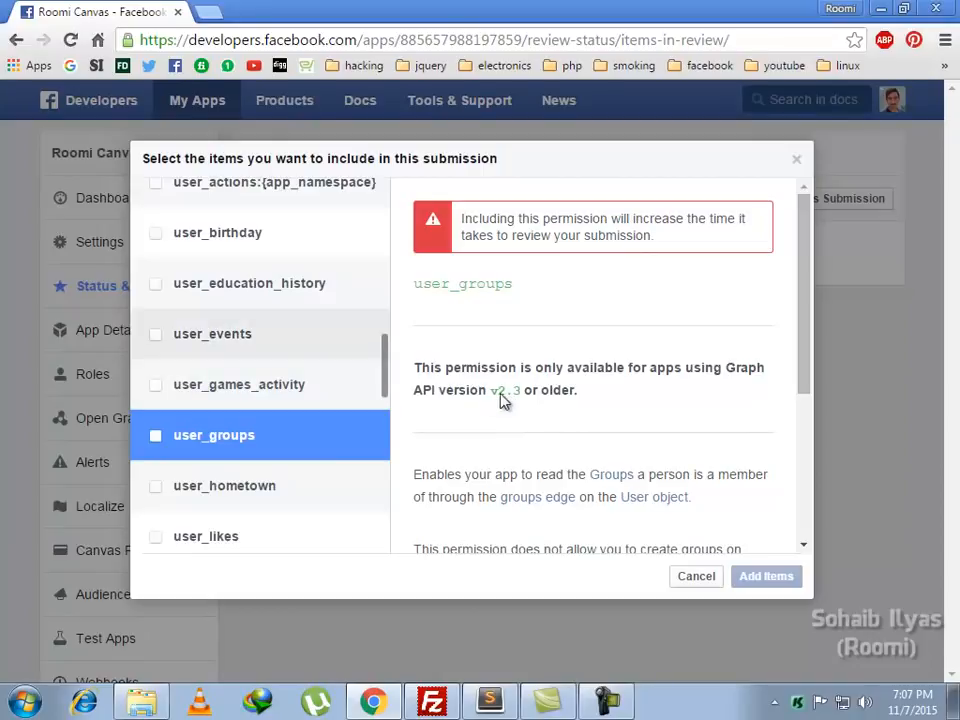
View the user_managed_groups permission details and tick it for the submission.
scroll("down", 3)
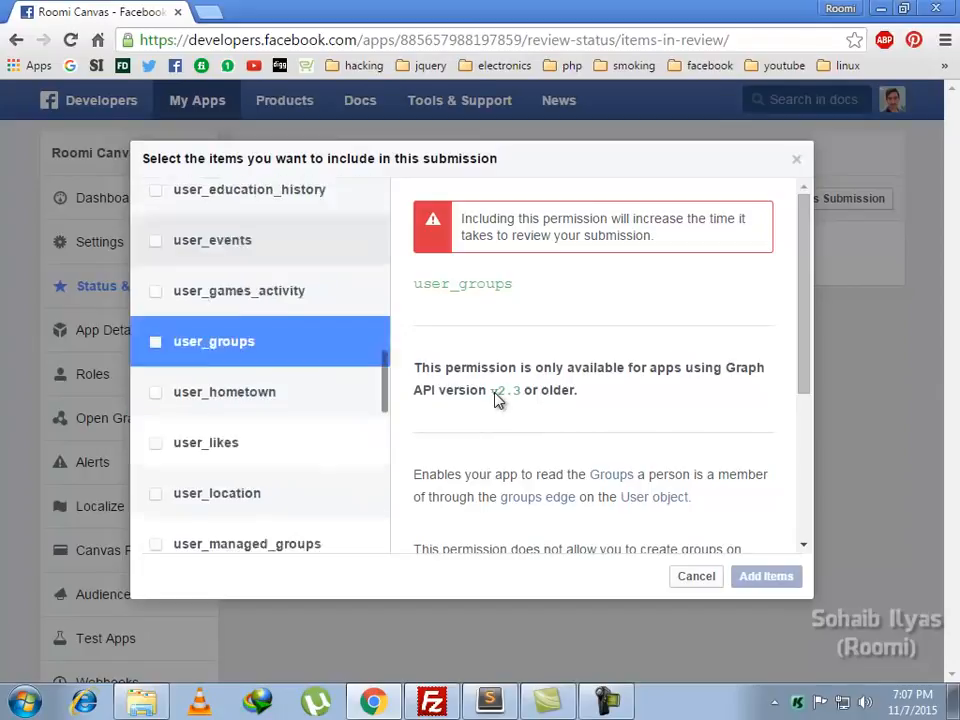
left_click(247, 543)
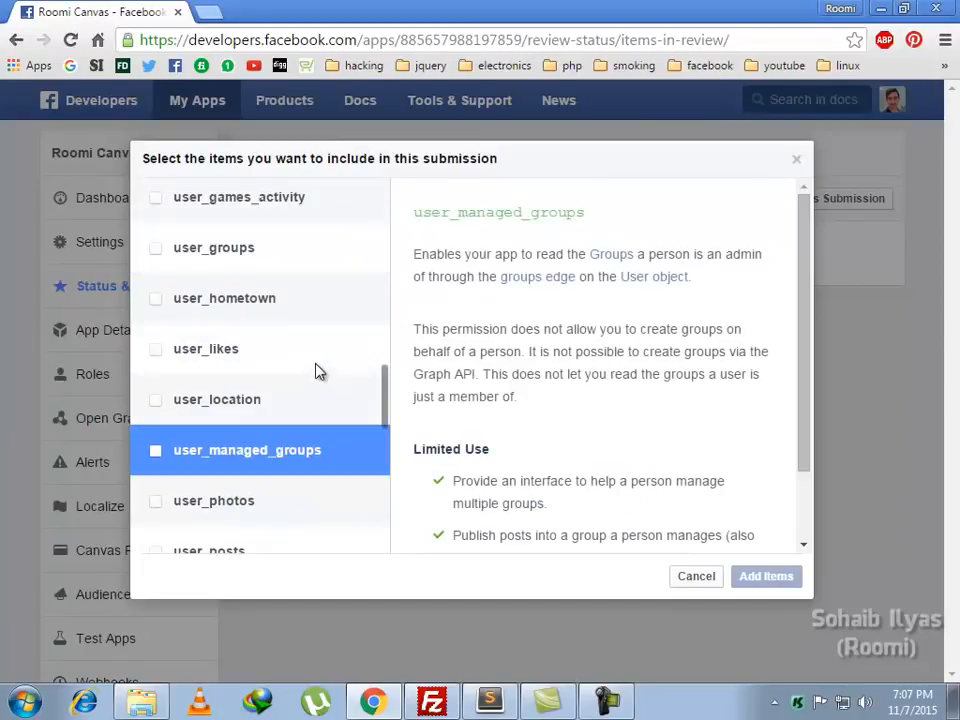
left_click(156, 450)
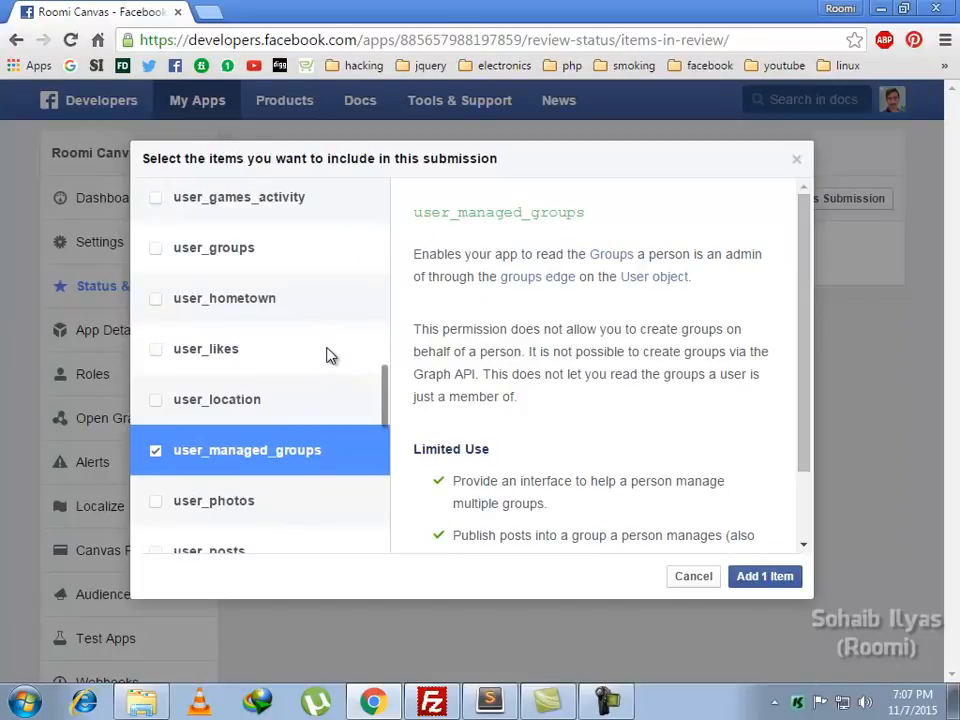
scroll("down", 3)
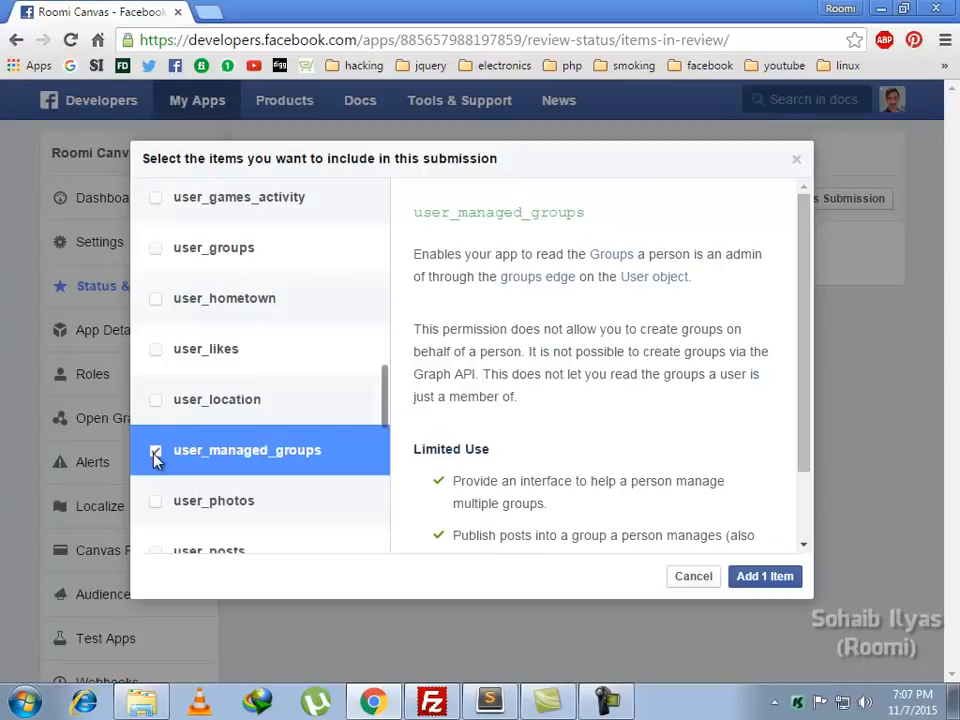
left_click(156, 450)
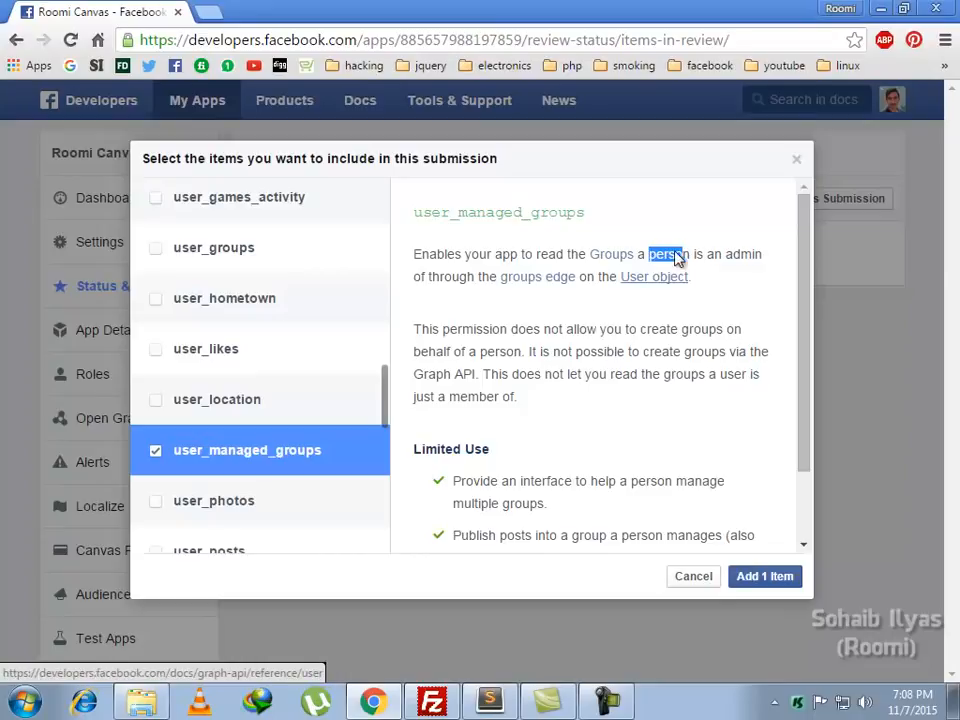
mouse_move(690, 262)
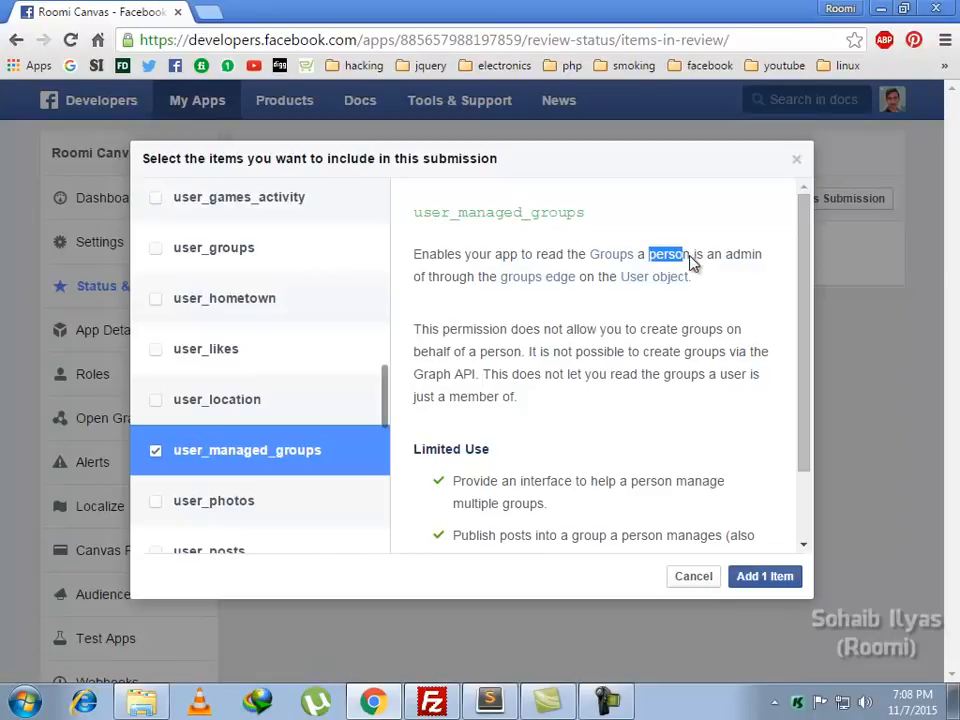
mouse_move(501, 301)
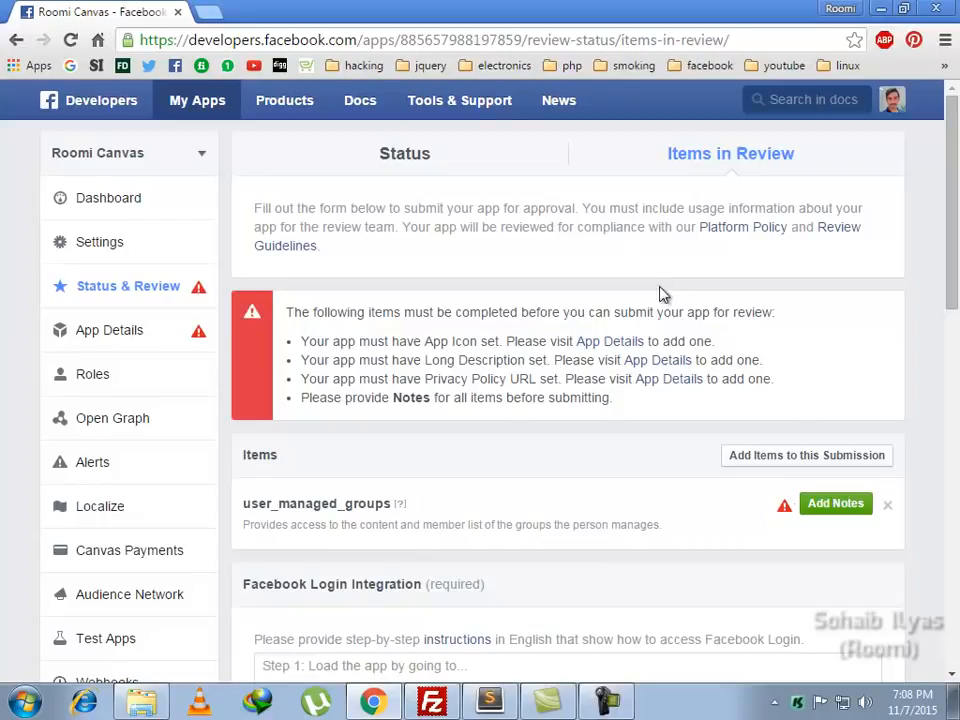
mouse_move(155, 458)
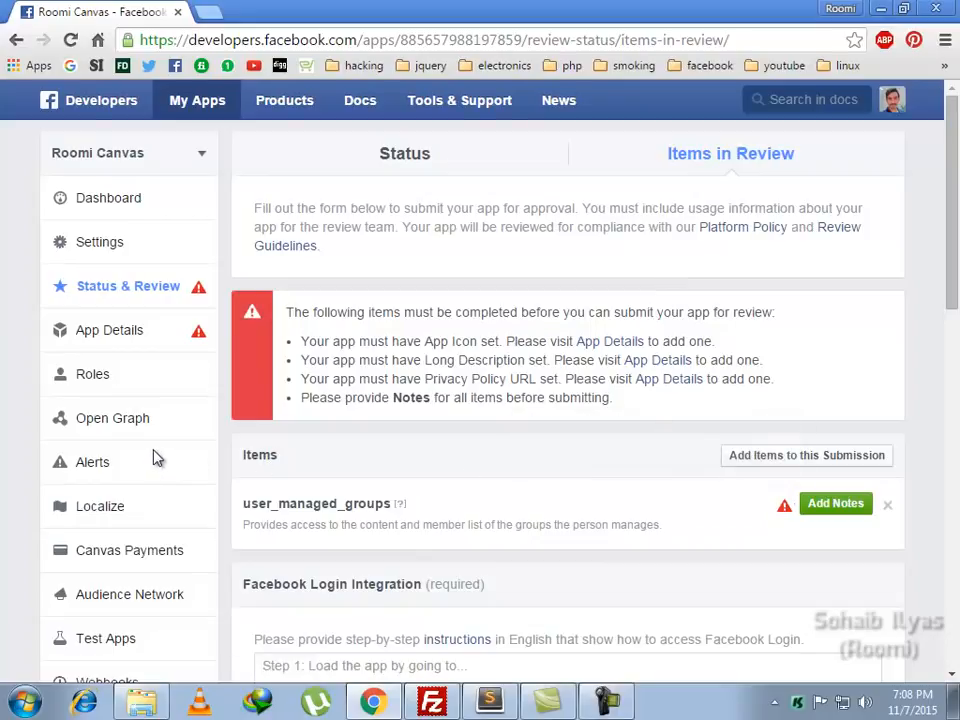
mouse_move(748, 578)
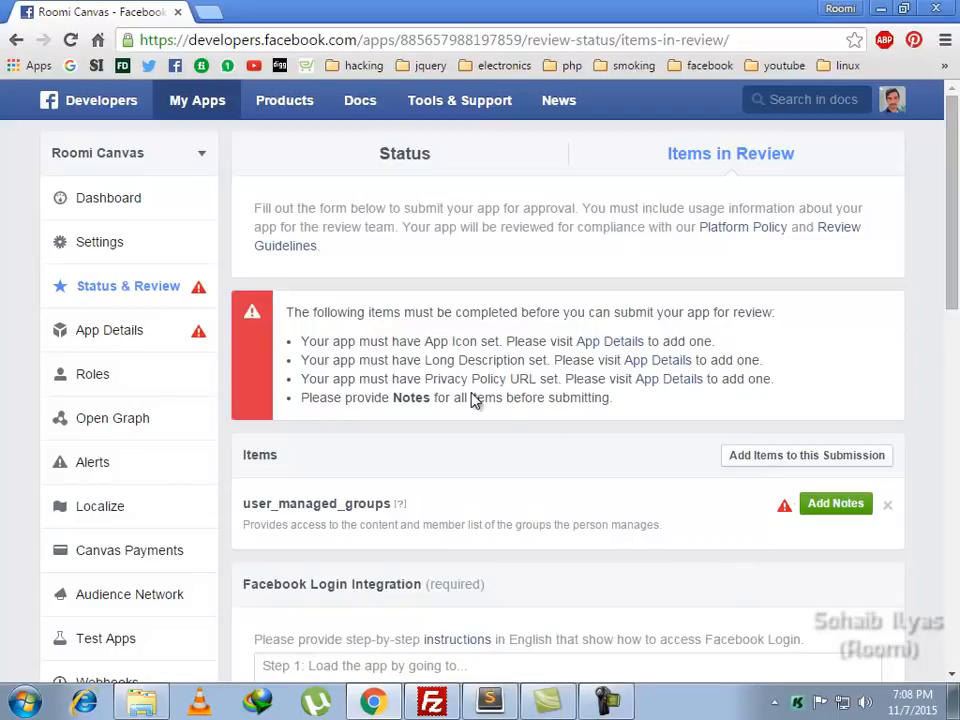
mouse_move(333, 490)
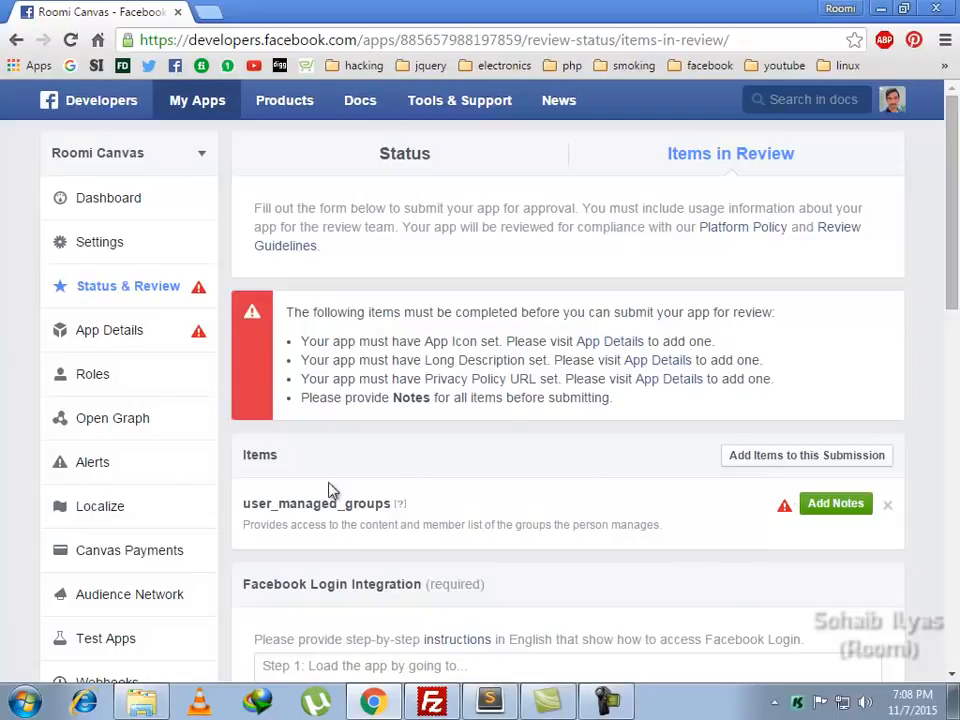
mouse_move(785, 510)
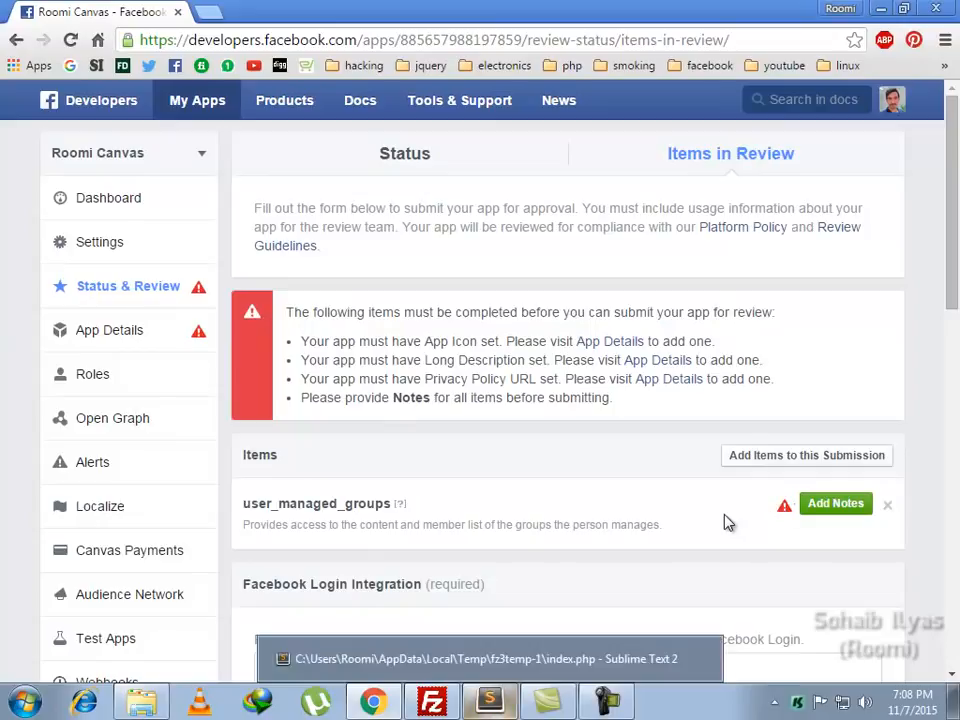
Review index.php's Facebook config and the user_managed_groups $permissions line in Sublime Text.
left_click(487, 658)
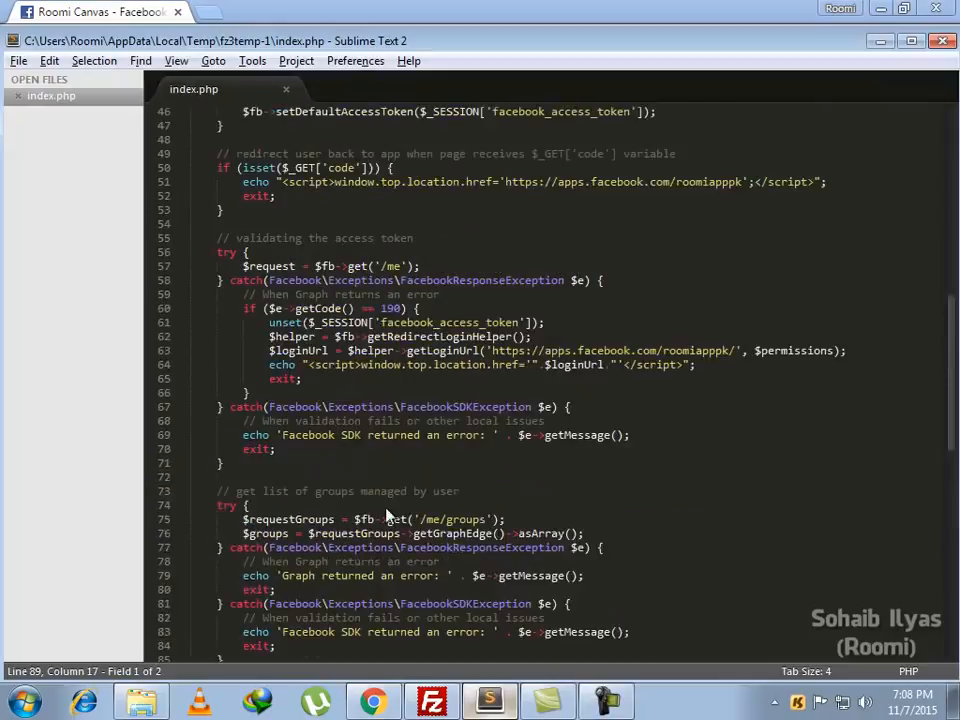
scroll("up", 3)
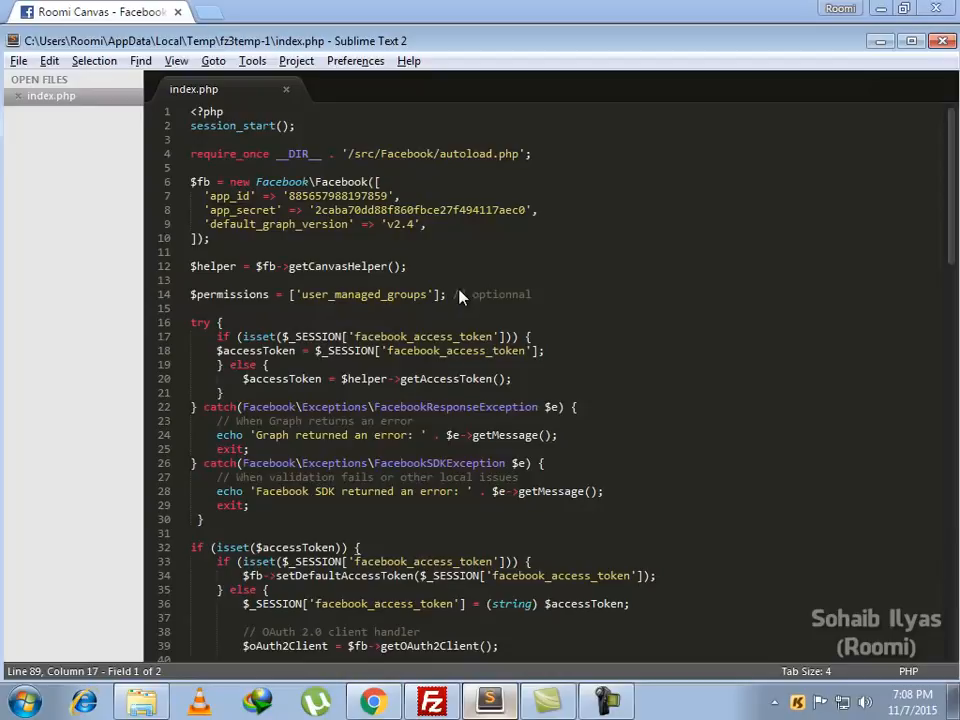
mouse_move(362, 264)
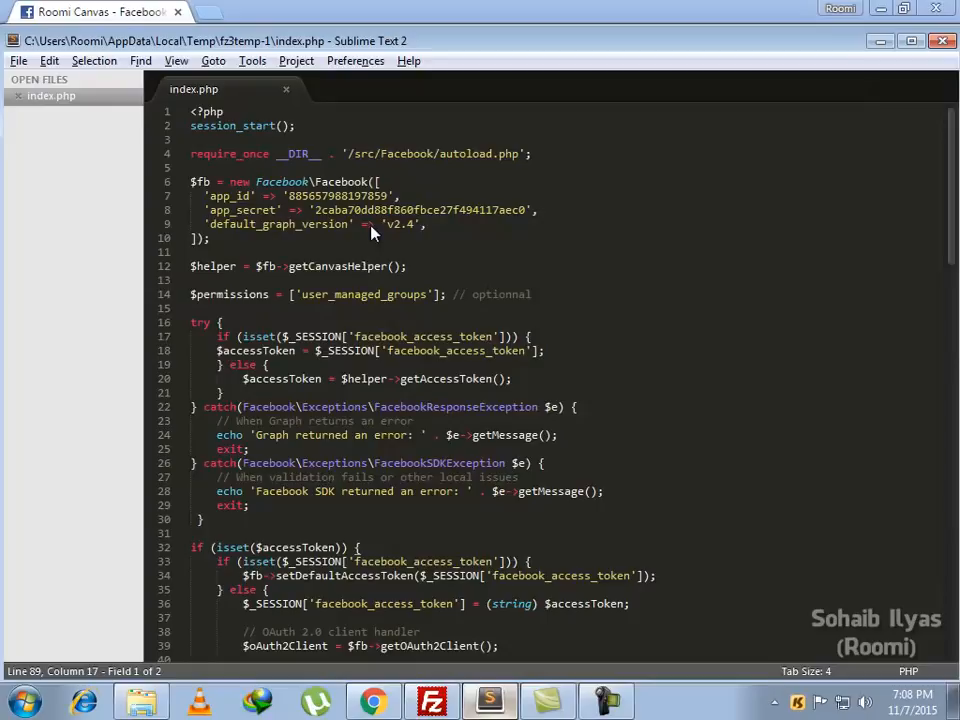
double_click(281, 181)
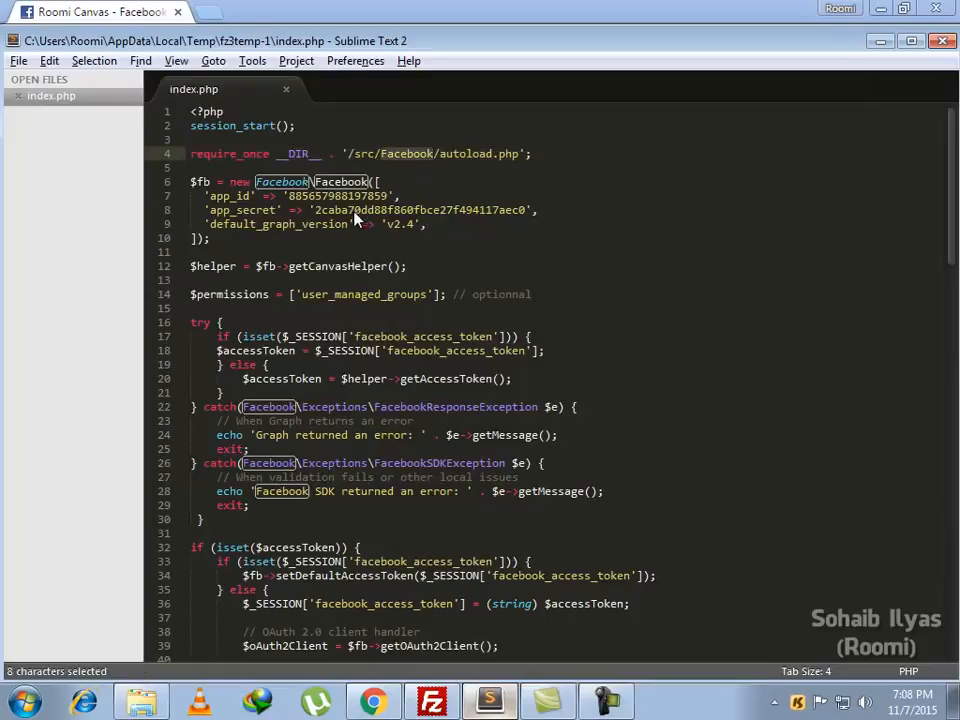
mouse_move(395, 210)
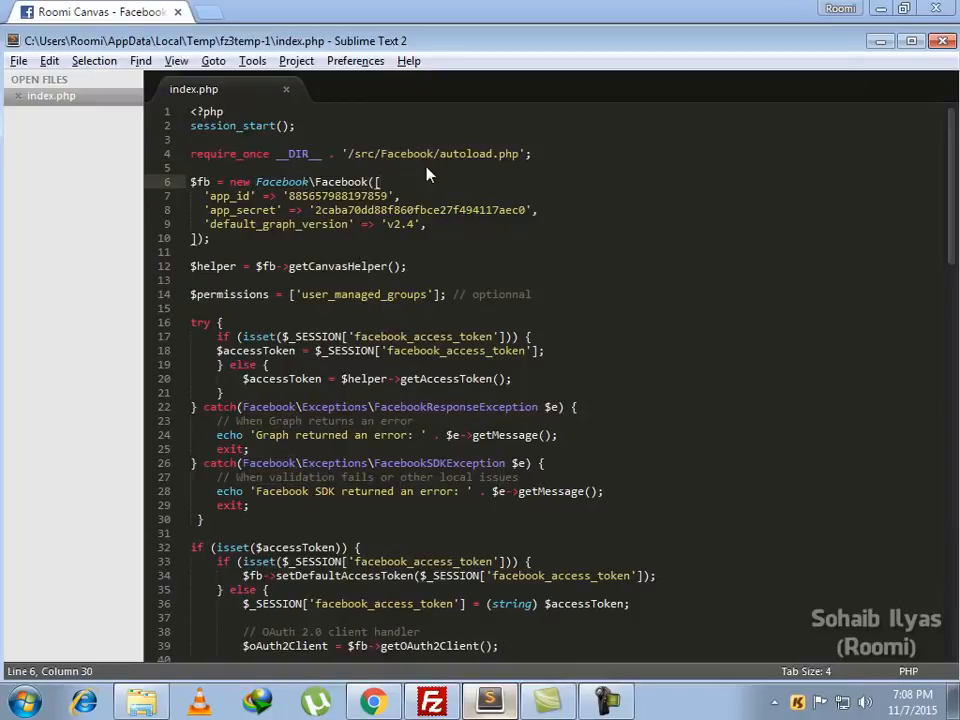
mouse_move(408, 160)
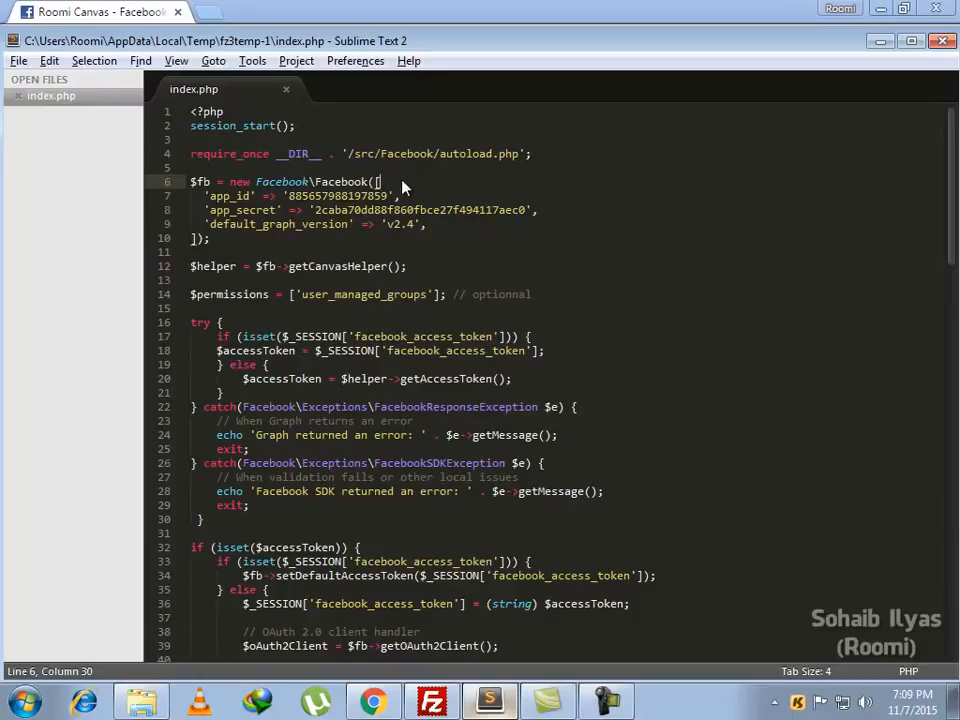
scroll("down", 3)
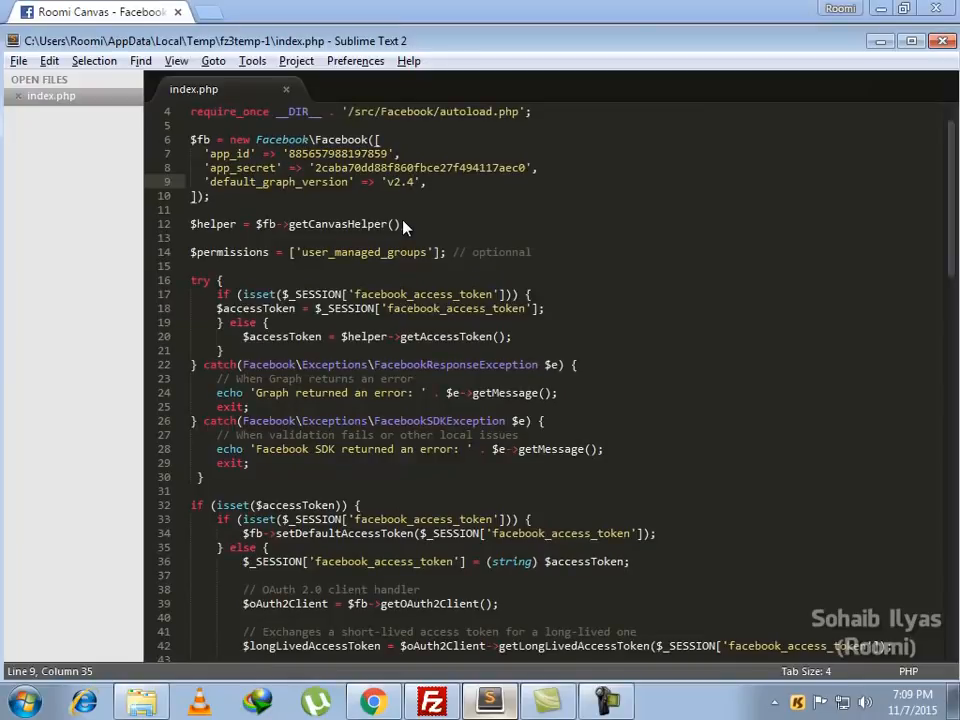
left_click(371, 699)
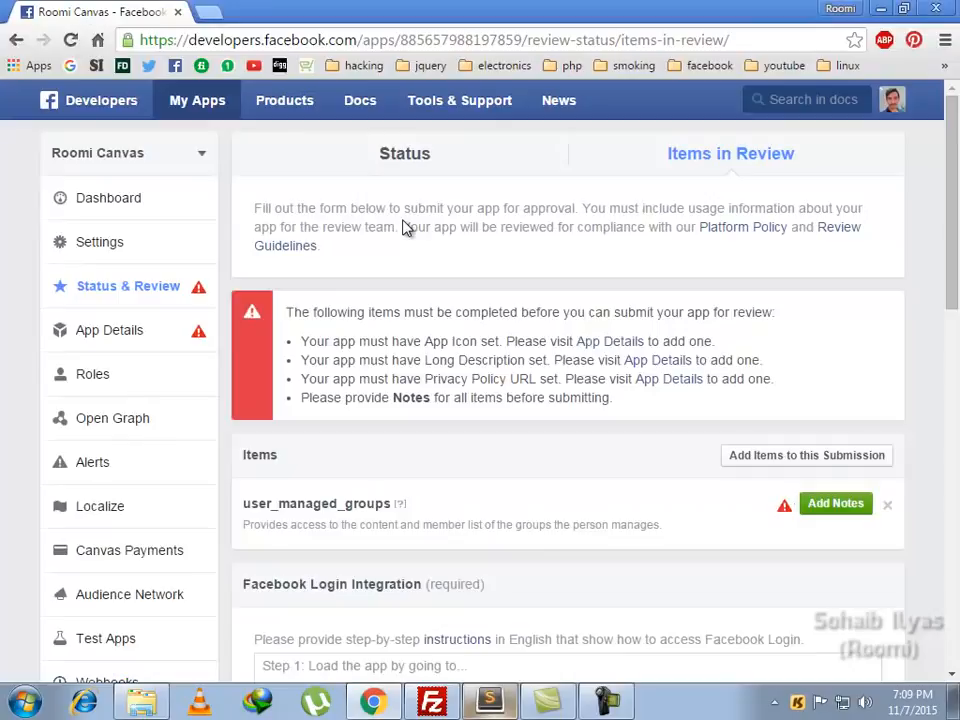
Briefly view the Roomi Canvas dashboard, then return to index.php in Sublime Text.
left_click(108, 197)
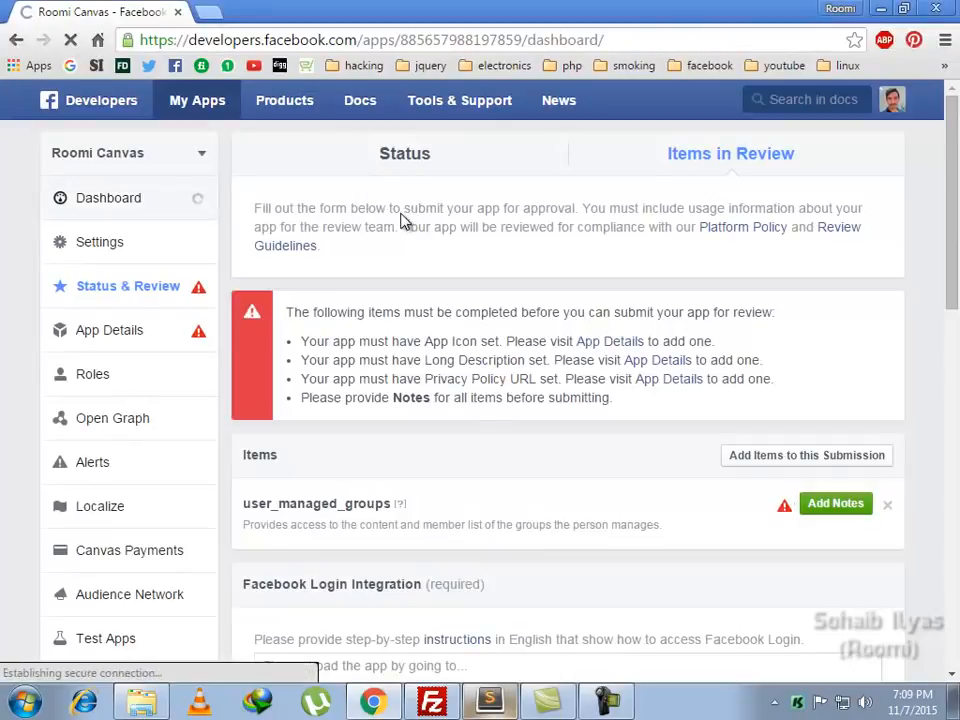
left_click(108, 197)
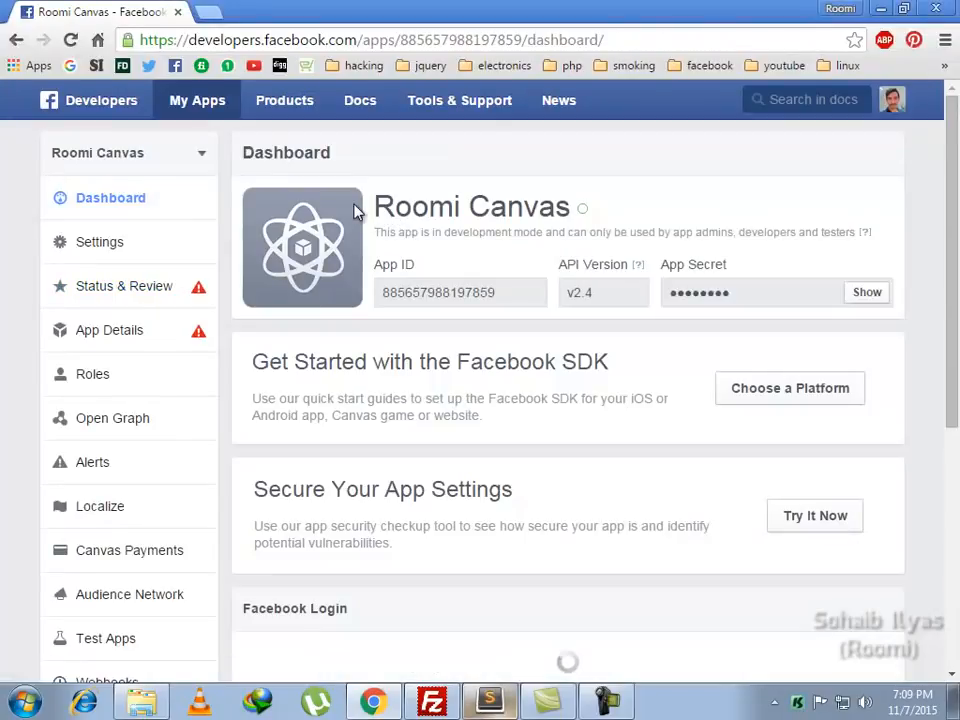
left_click(489, 700)
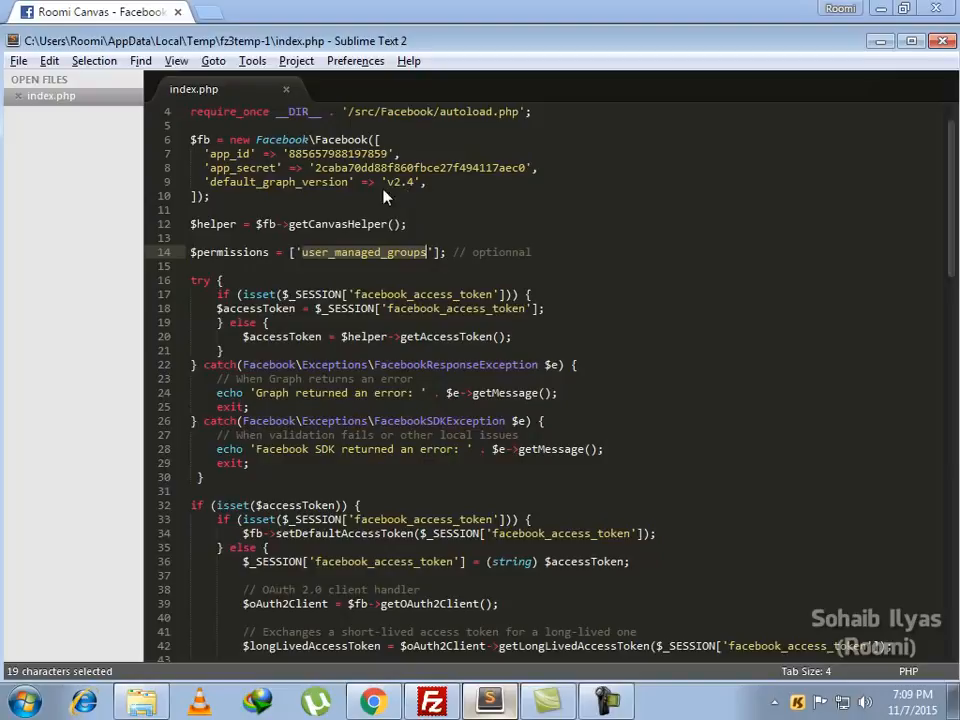
scroll("down", 3)
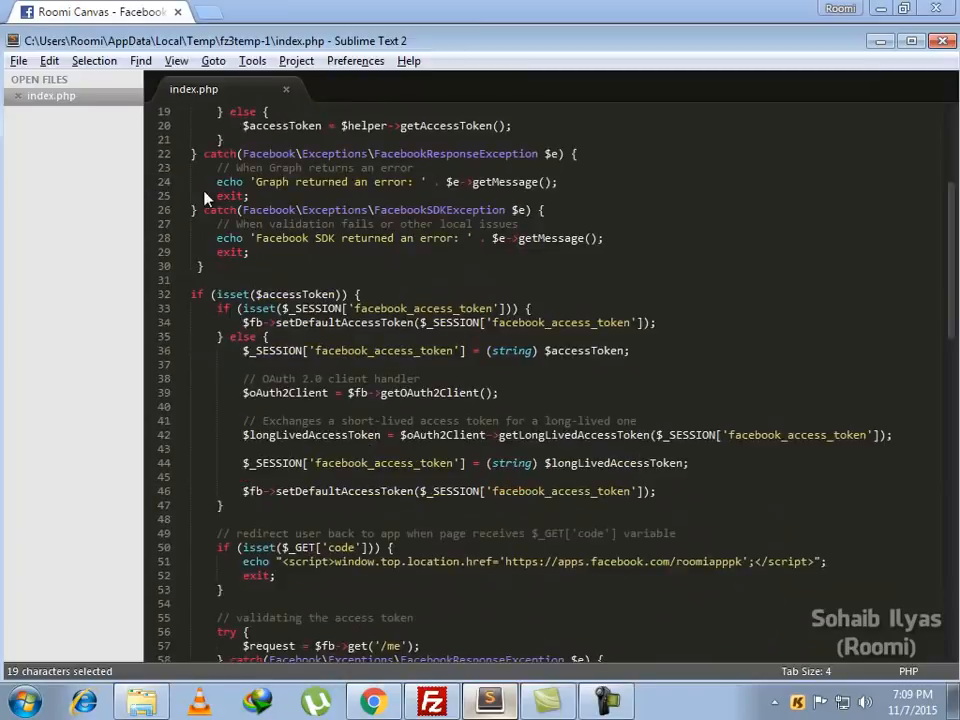
scroll("down", 3)
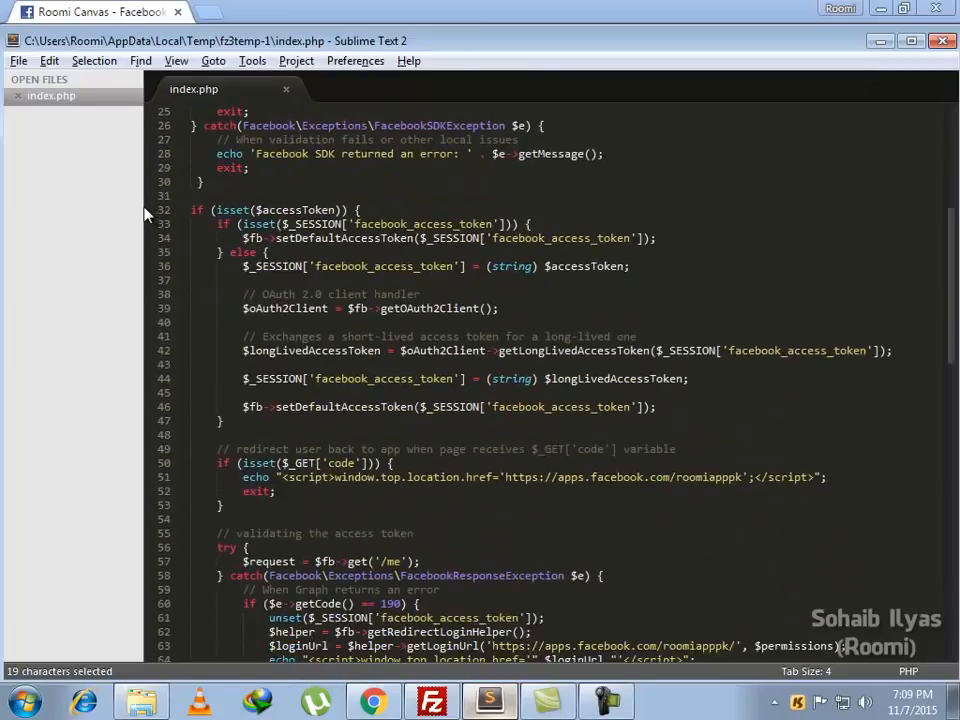
scroll("down", 3)
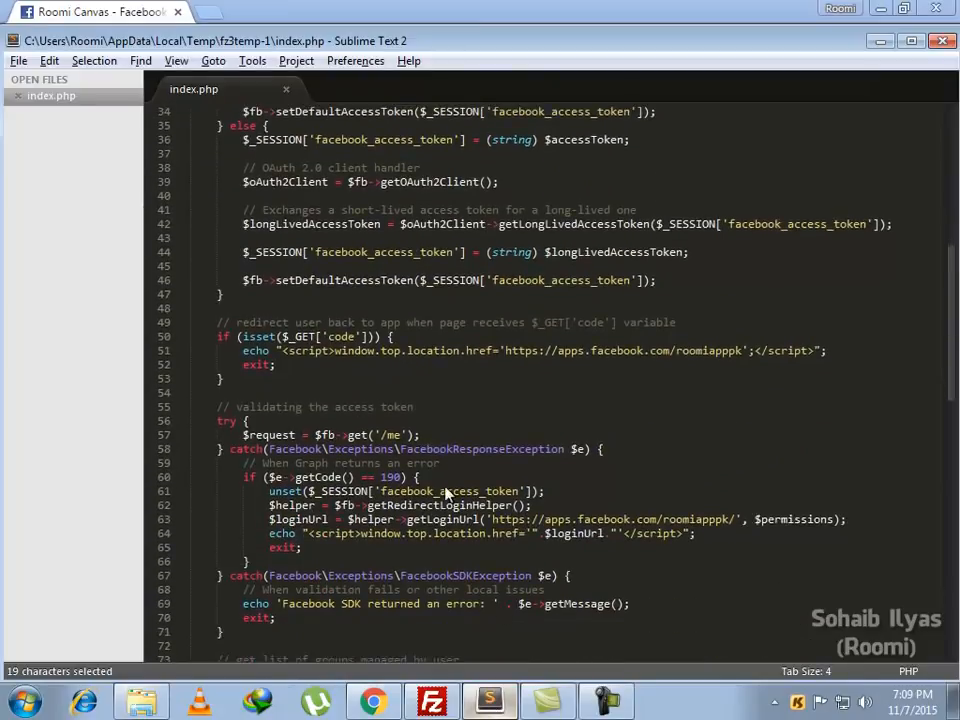
scroll("down", 3)
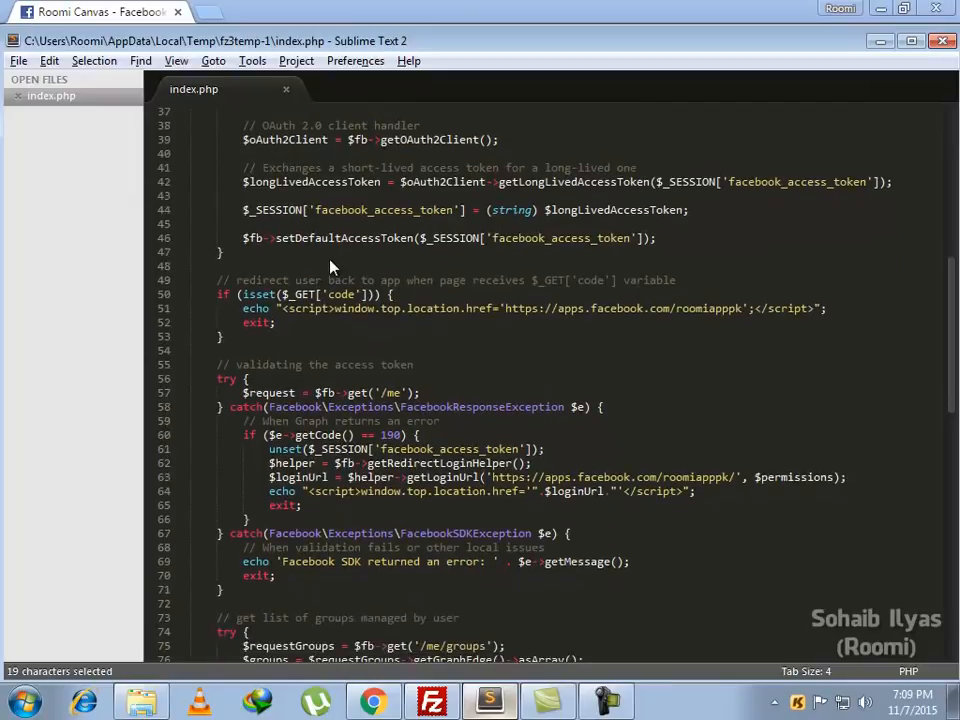
mouse_move(350, 261)
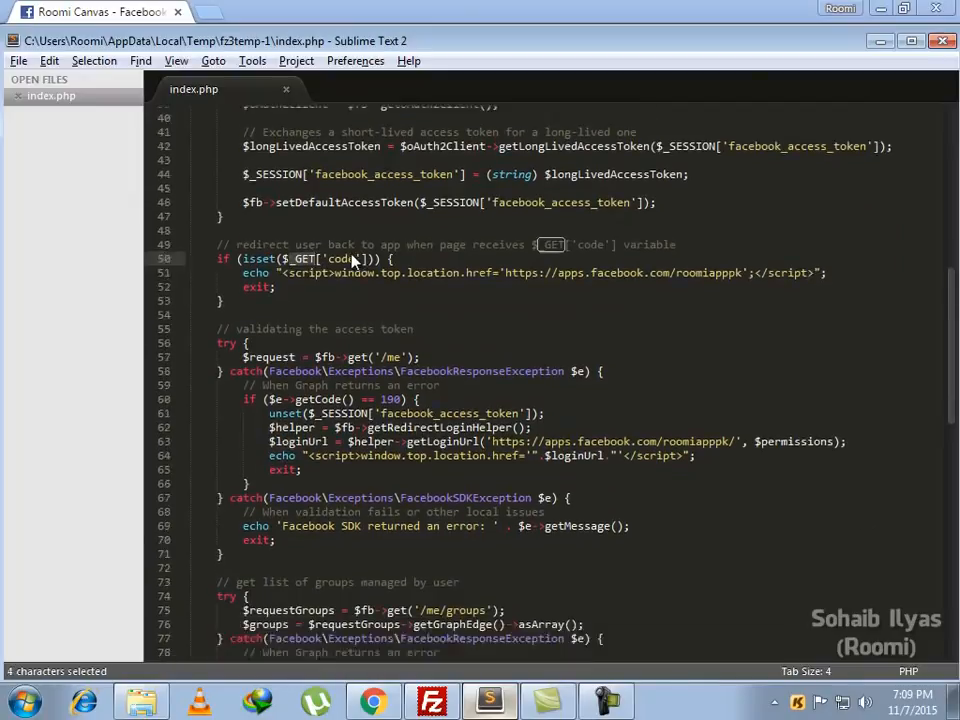
scroll("down", 3)
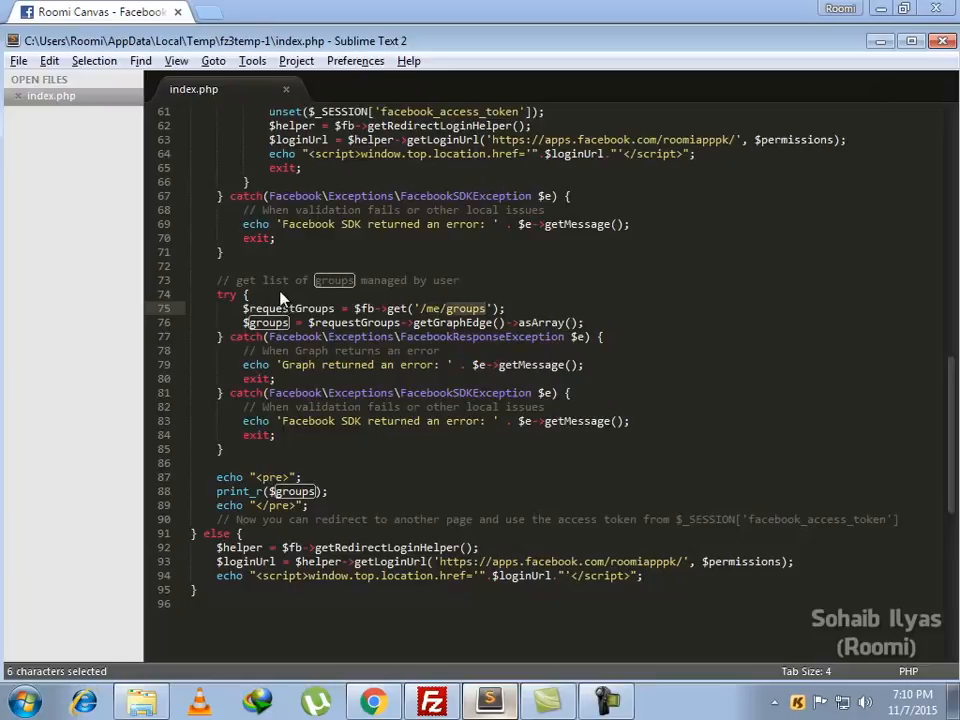
mouse_move(407, 293)
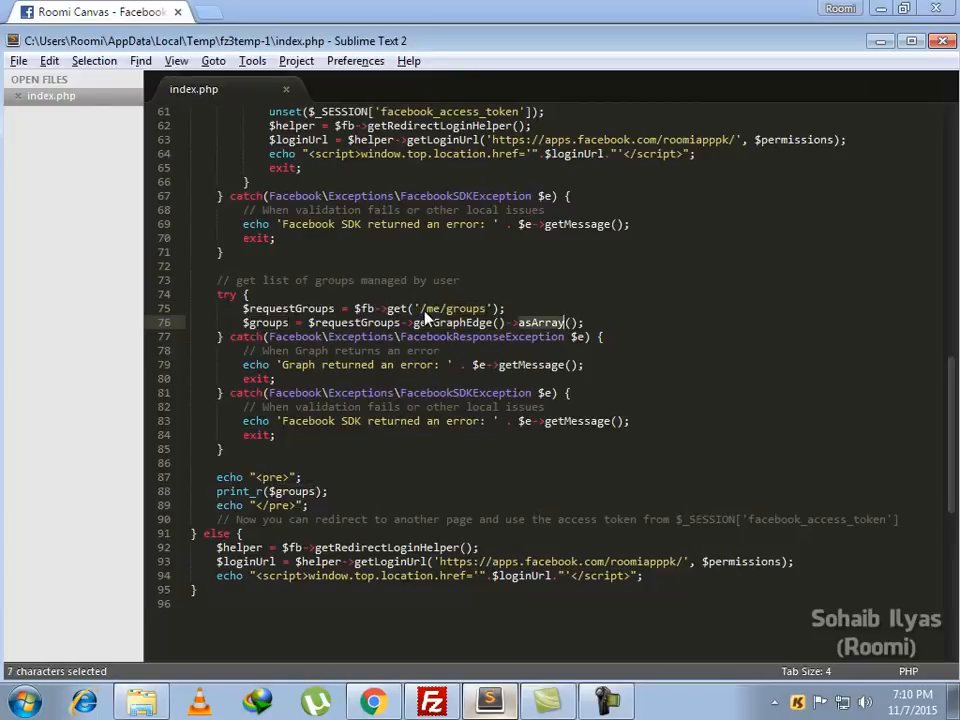
mouse_move(460, 318)
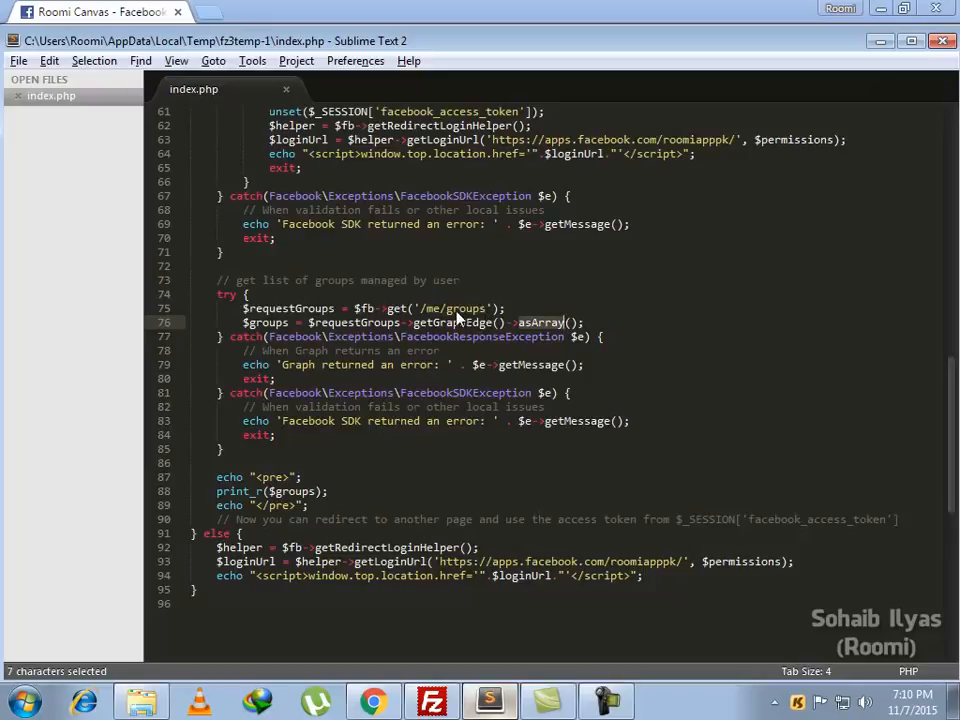
Scroll past the groups print_r block and save index.php.
scroll("down", 3)
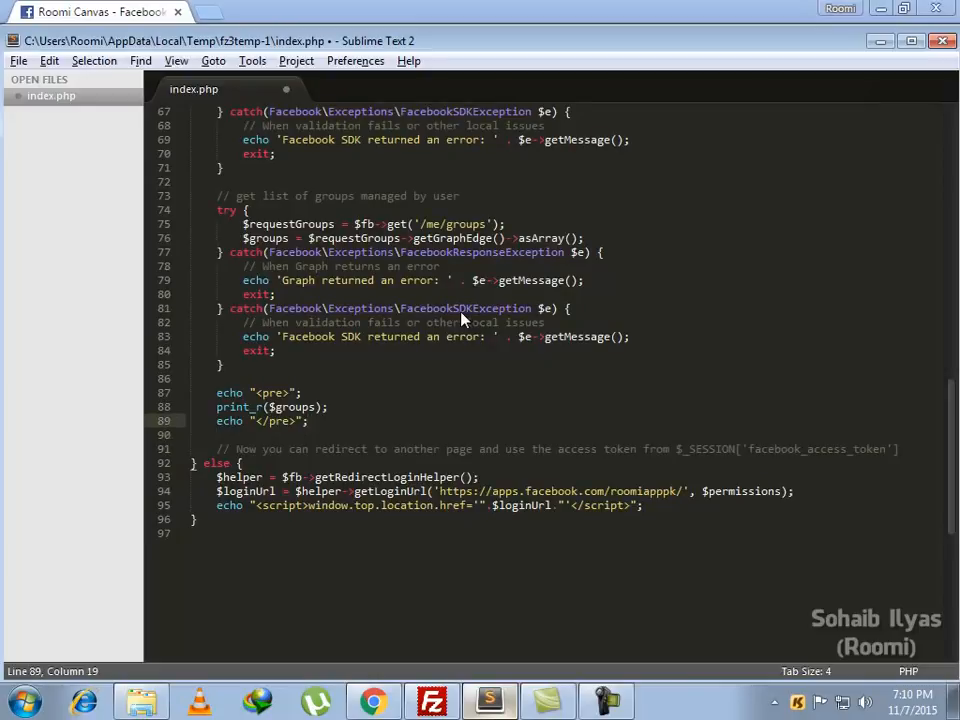
mouse_move(440, 368)
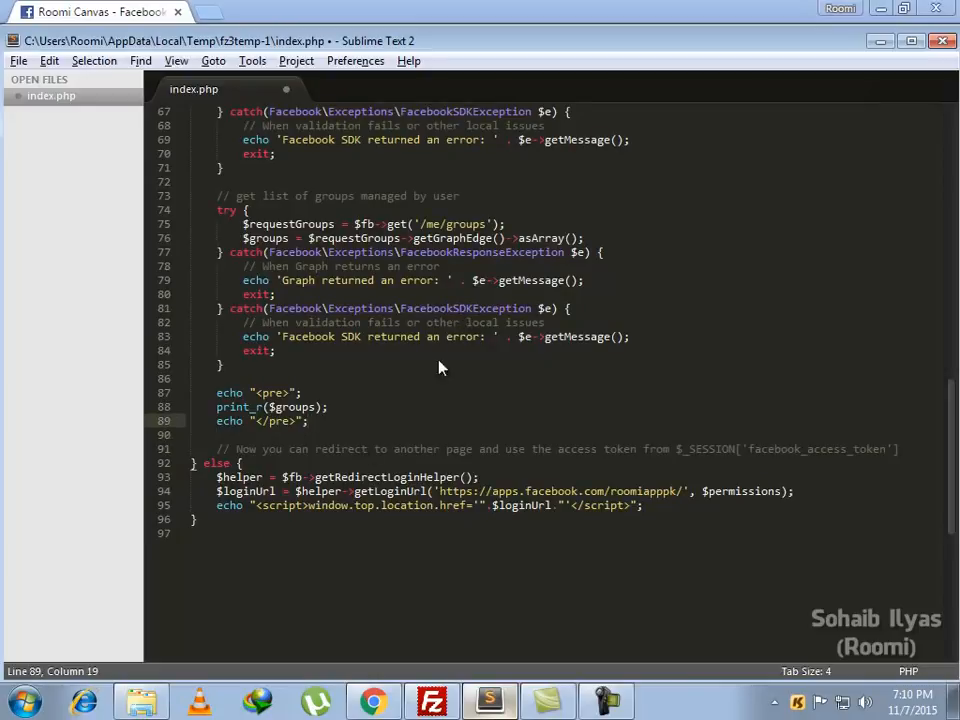
mouse_move(448, 330)
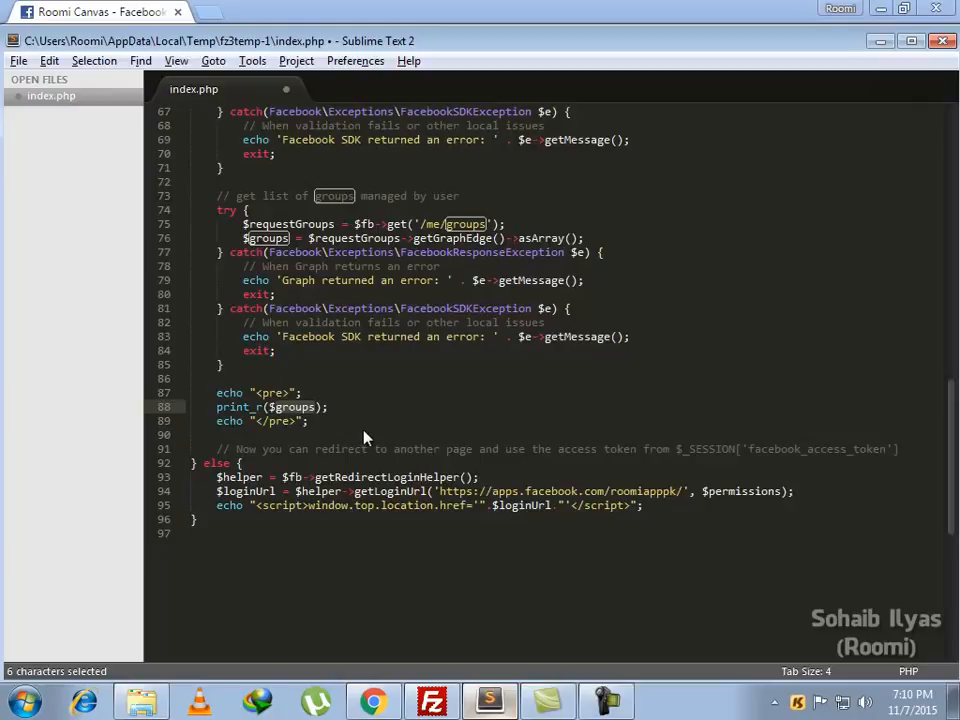
mouse_move(350, 432)
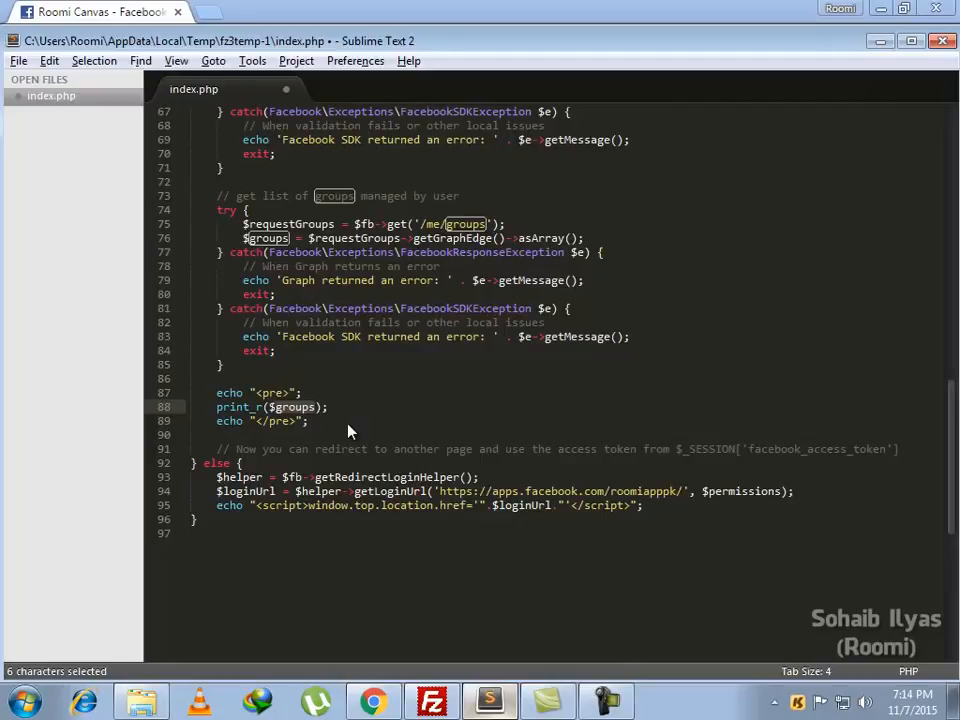
key("ctrl+s")
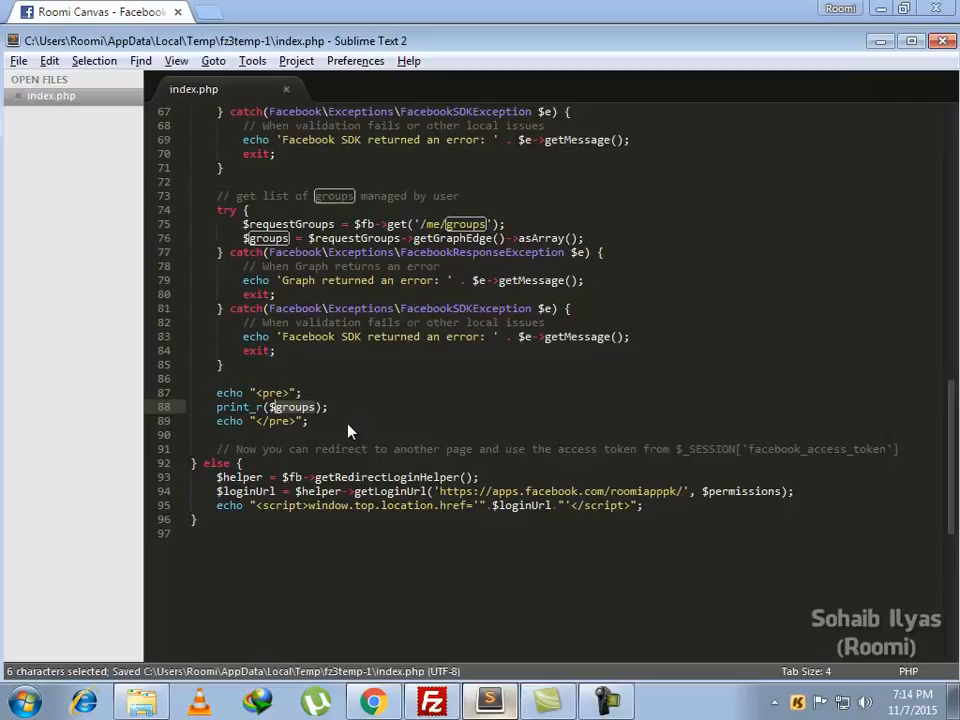
Upload the modified index.php to /public_html/fbtest via FileZilla.
left_click(432, 700)
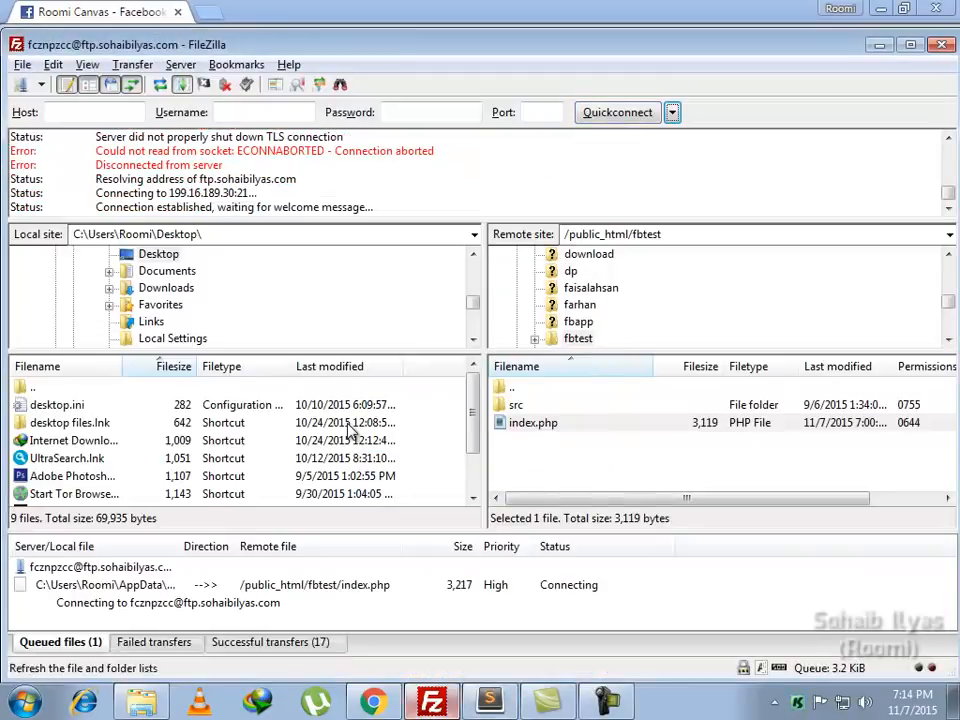
left_click(372, 700)
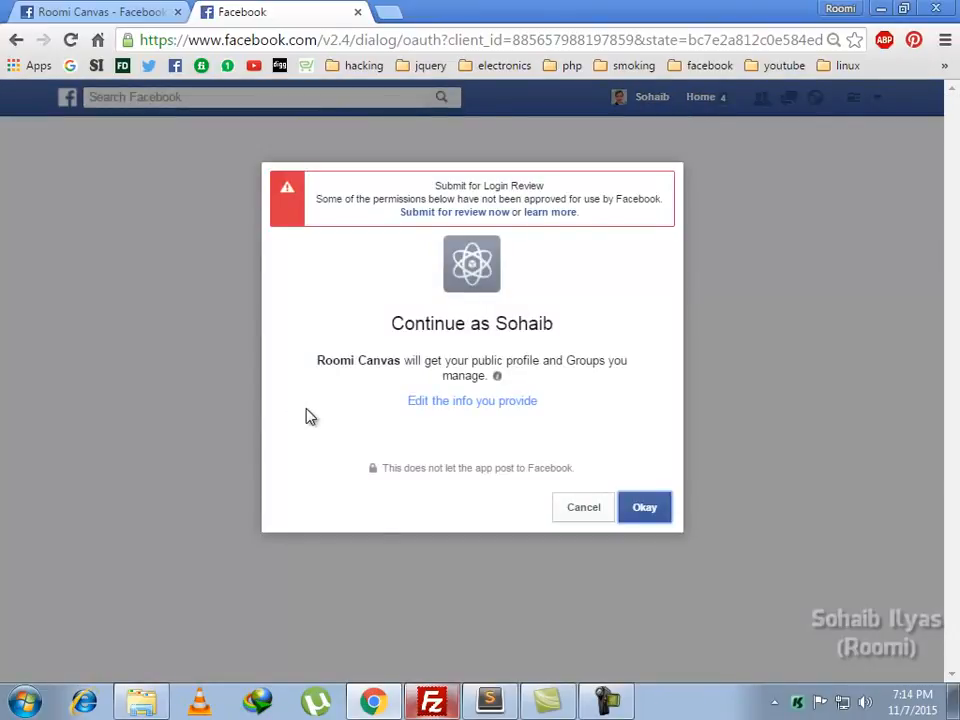
Approve Roomi Canvas's request for access to managed groups.
double_click(519, 360)
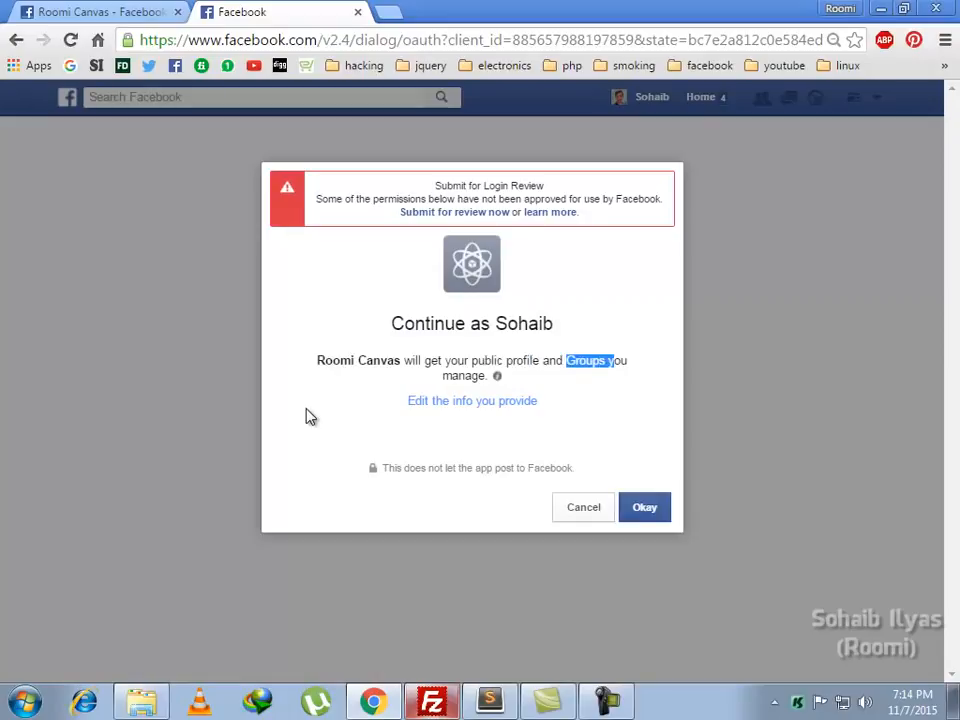
left_click(645, 507)
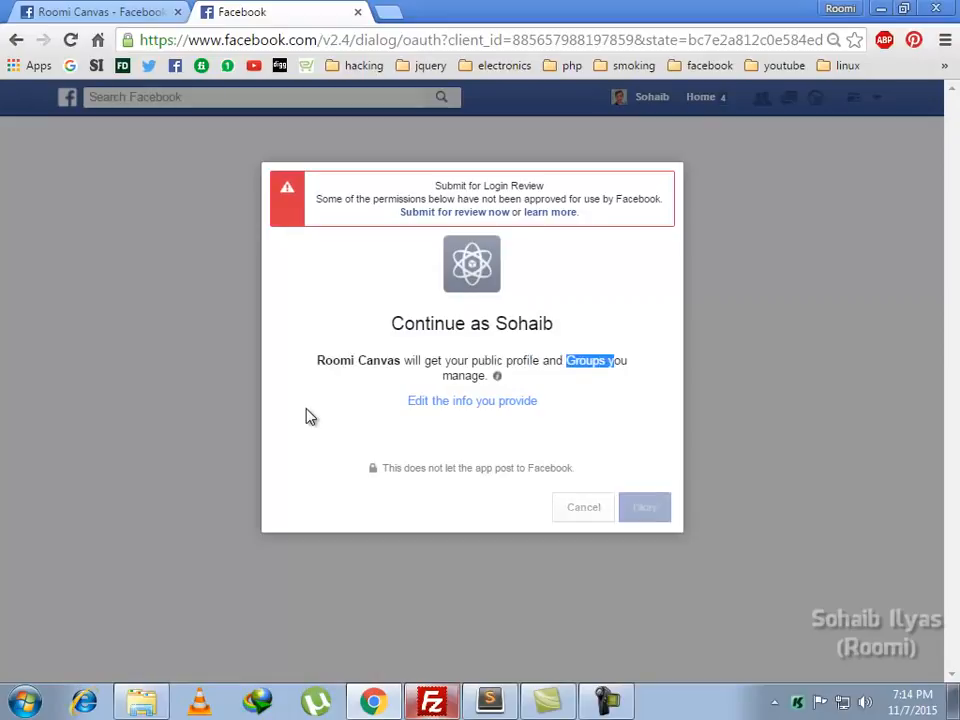
left_click(644, 507)
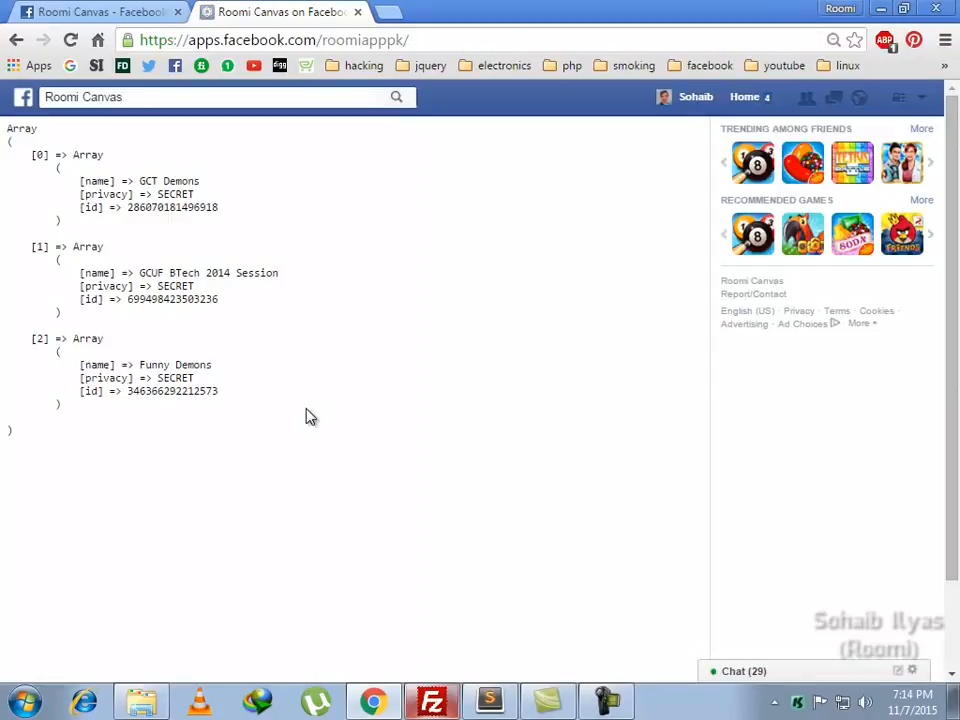
Inspect the printed groups array's first index and name field, then return to the code.
double_click(21, 128)
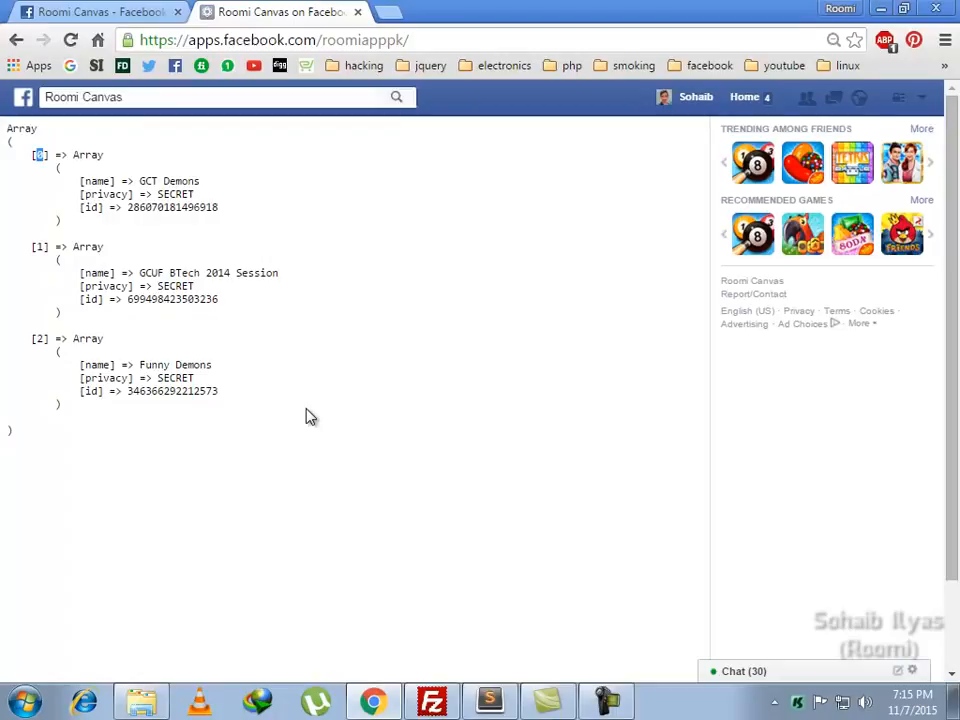
double_click(96, 181)
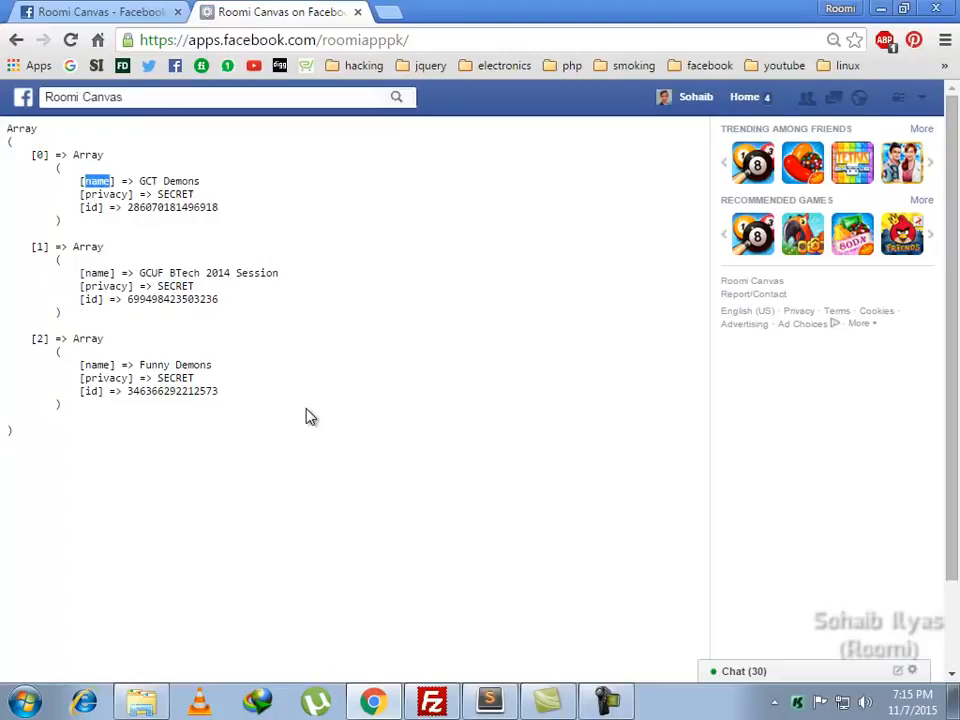
left_click(489, 700)
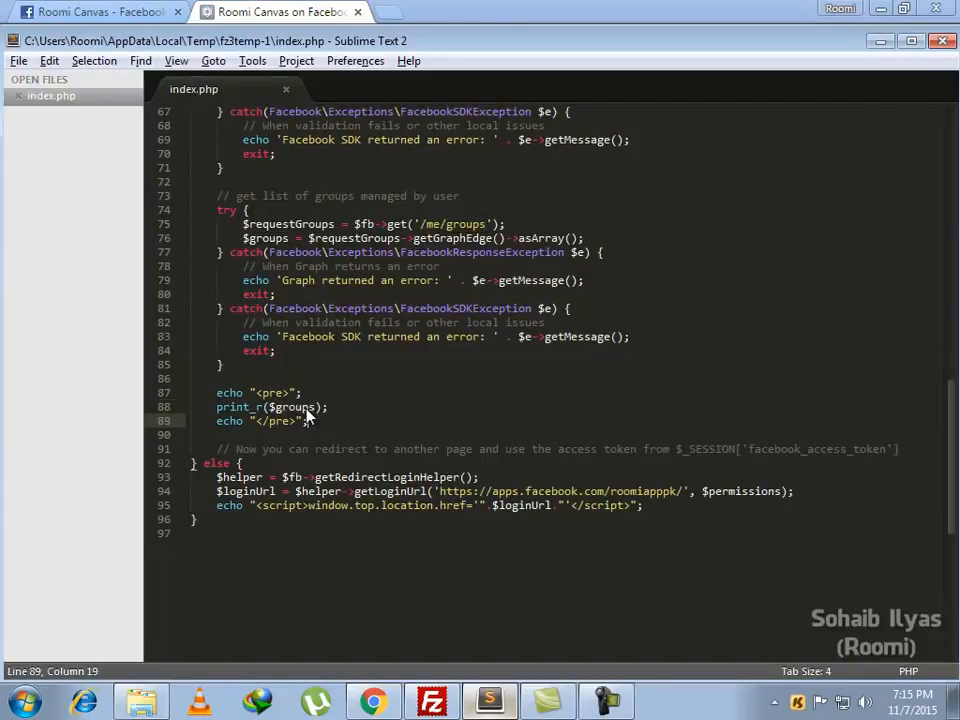
Write a foreach over $groups echoing each $key['name'] followed by <br>.
type("foreach ($groups")
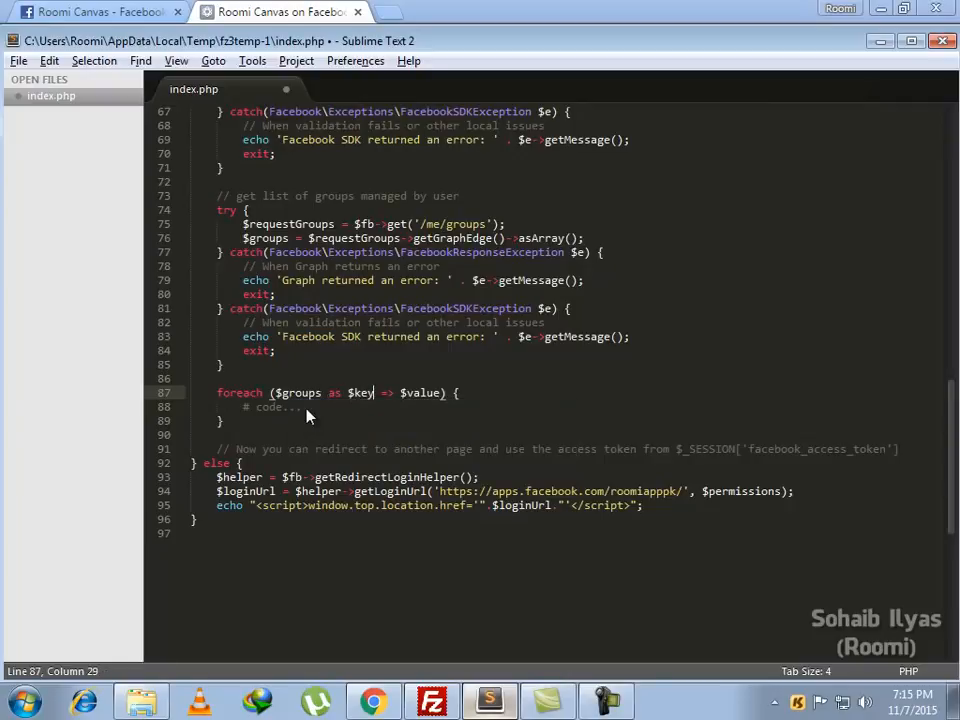
key("BackSpace")
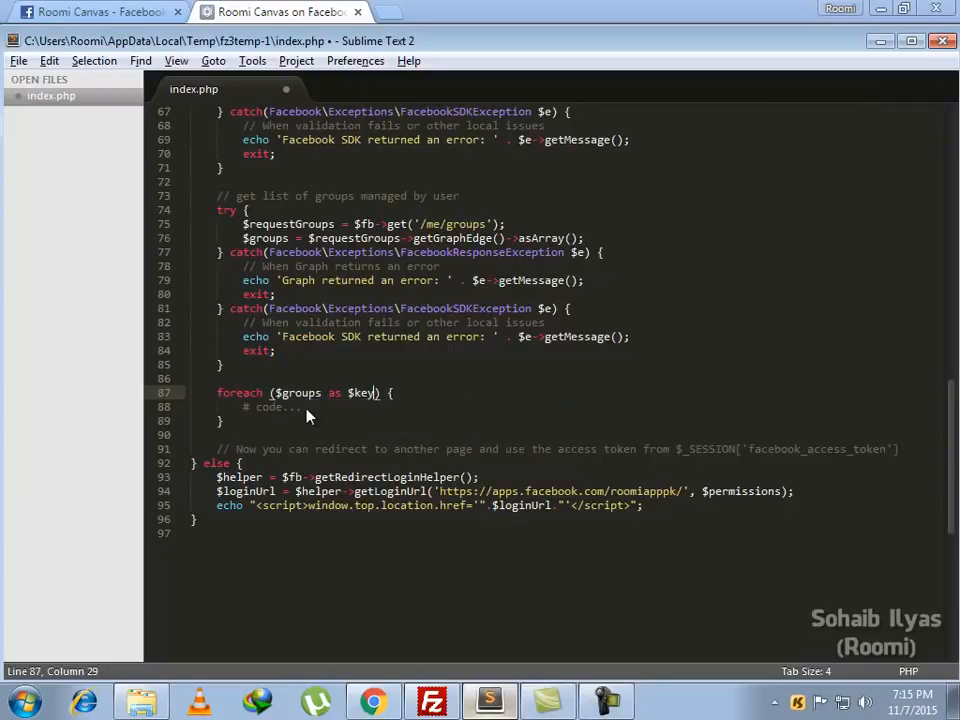
type("echo \"string\";")
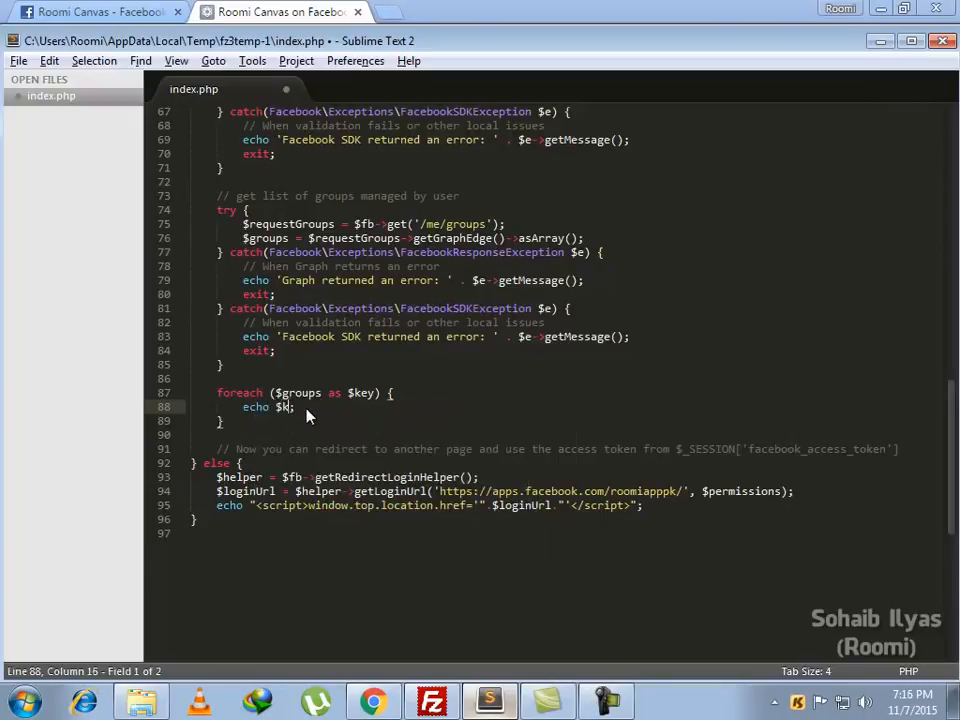
type("ey")
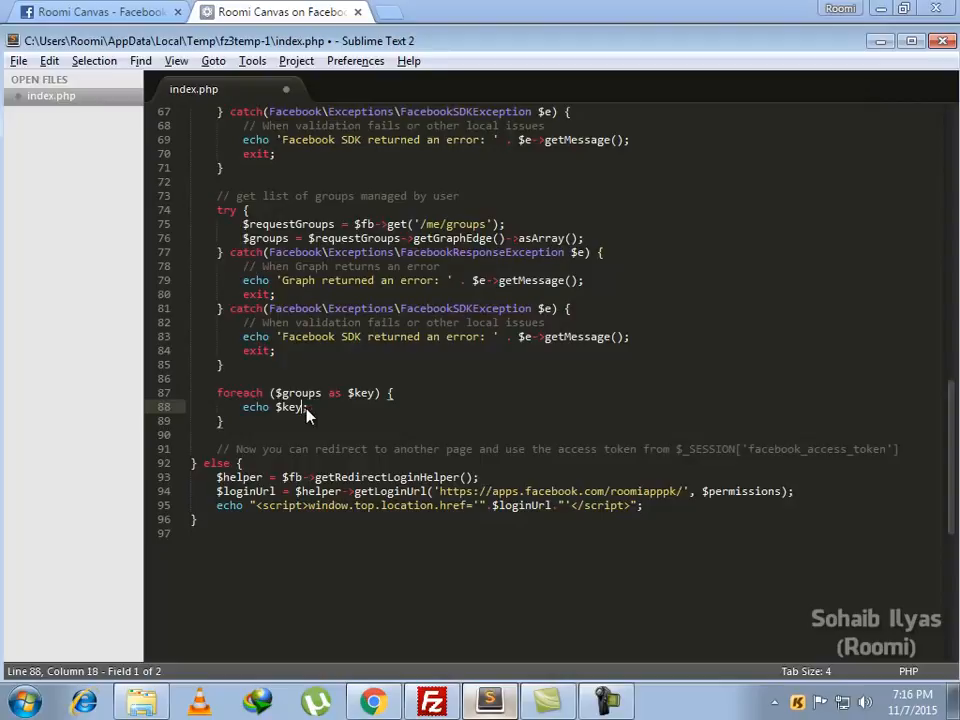
type("['name']")
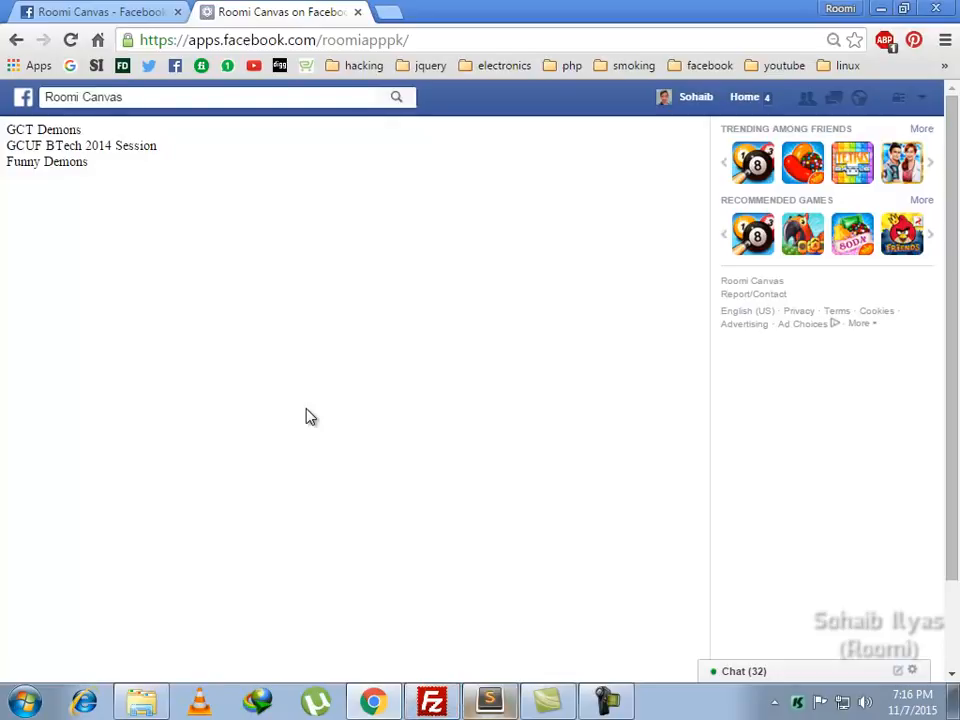
mouse_move(489, 700)
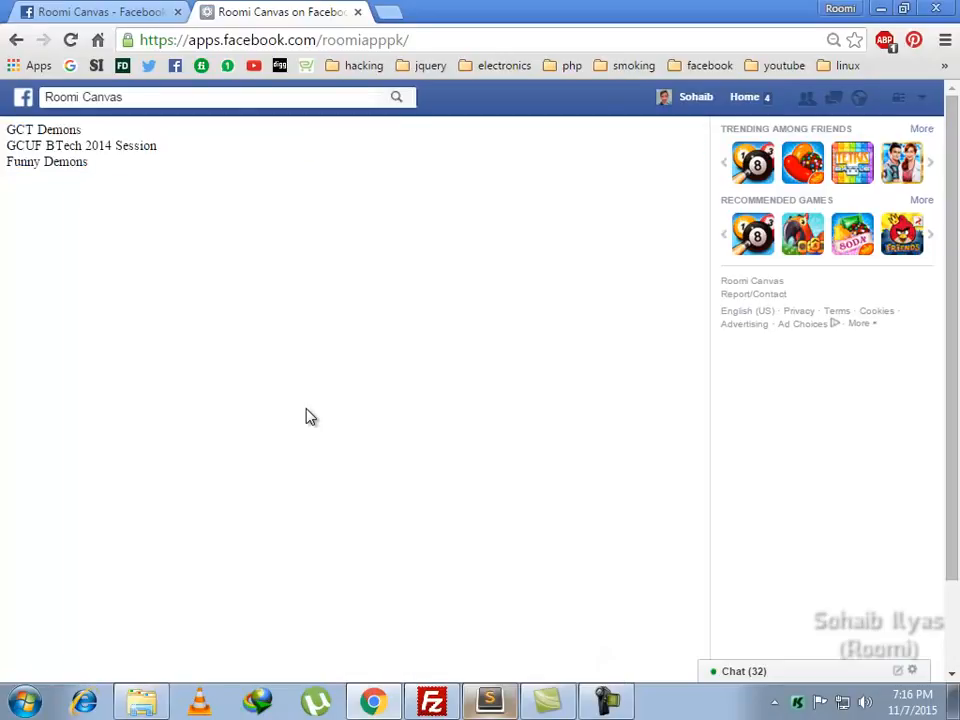
Return to index.php in Sublime Text after viewing the three group names in the canvas app.
left_click(488, 700)
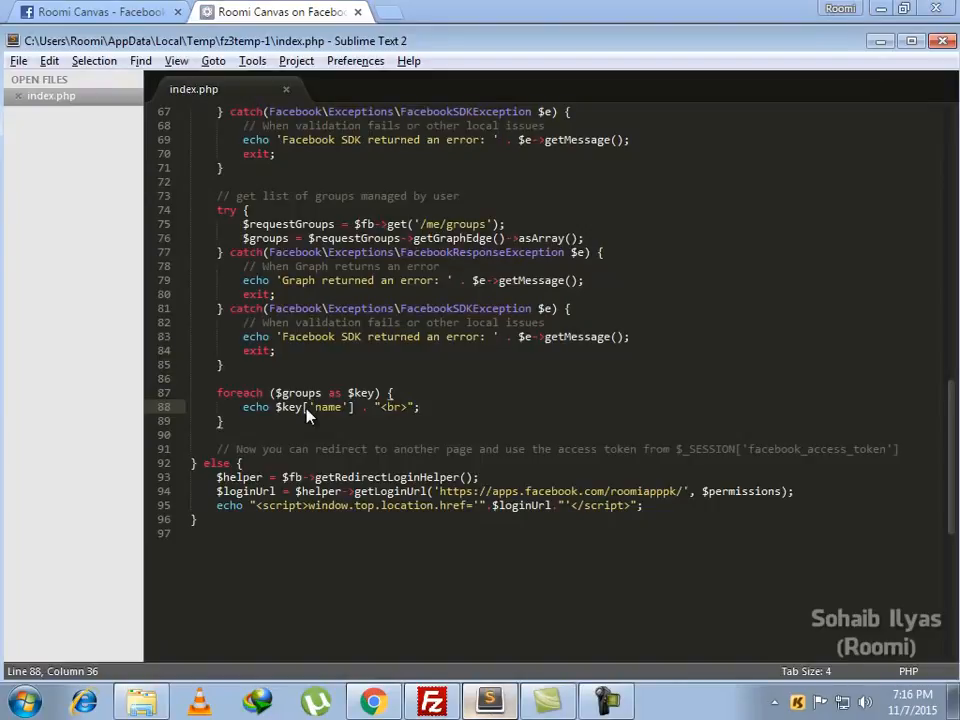